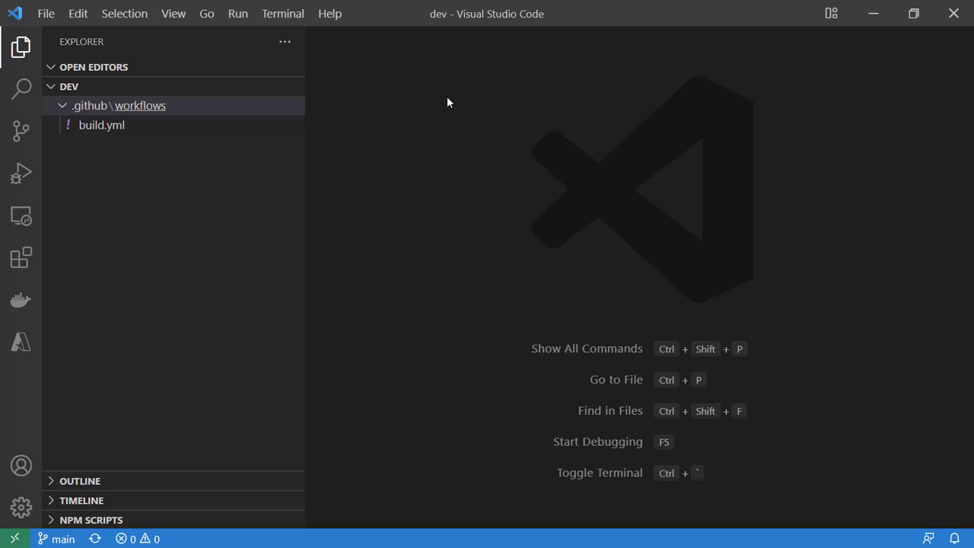
mouse_move(113, 137)
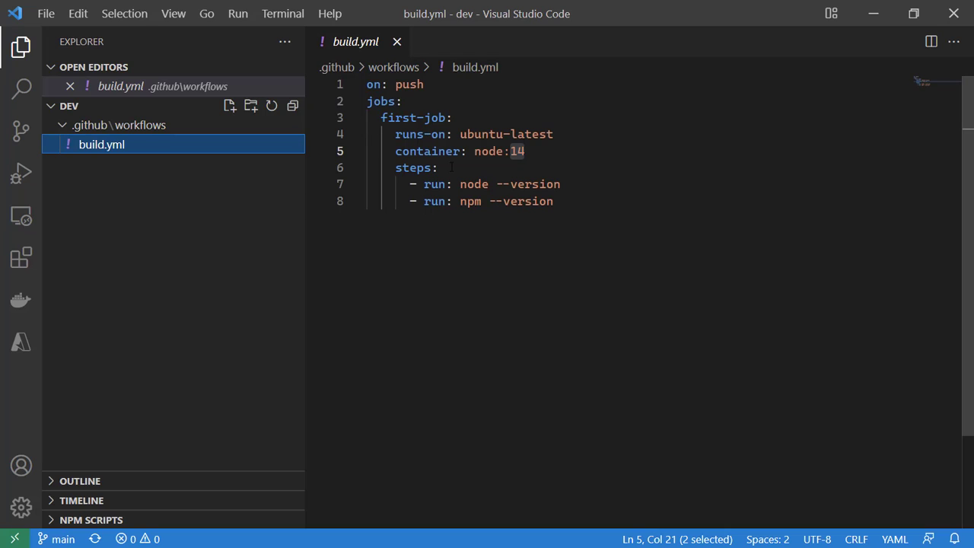
- Rename the job first-job to build-node in build.yml and save
left_click(383, 117)
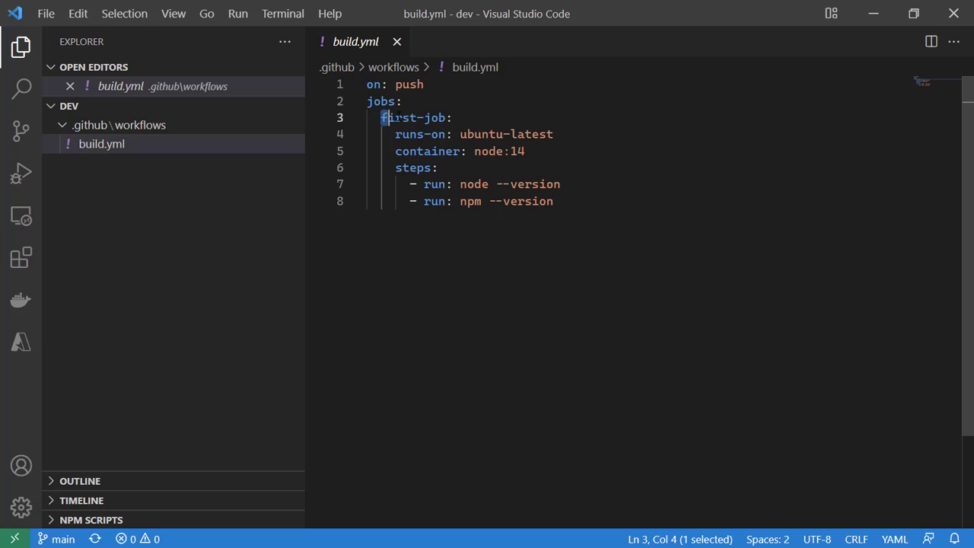
type("build")
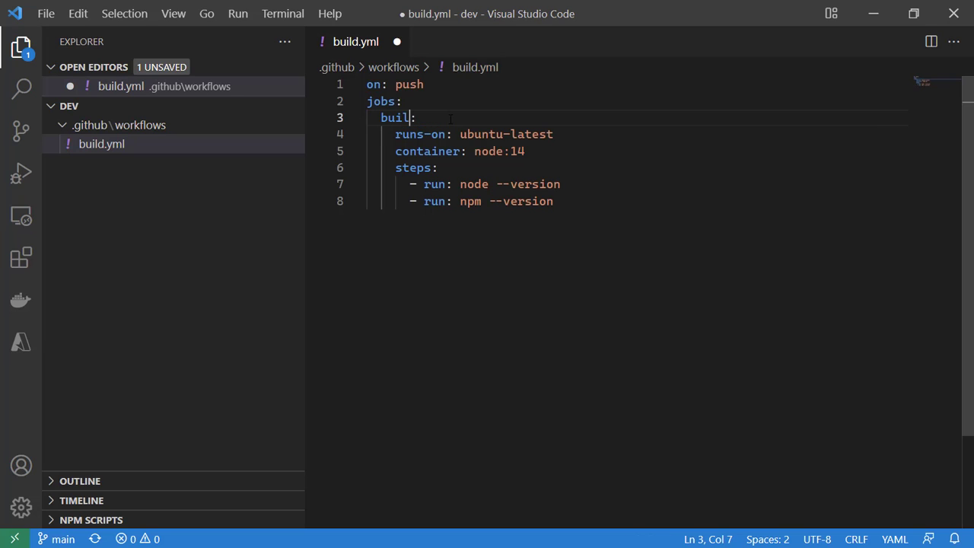
type("-node")
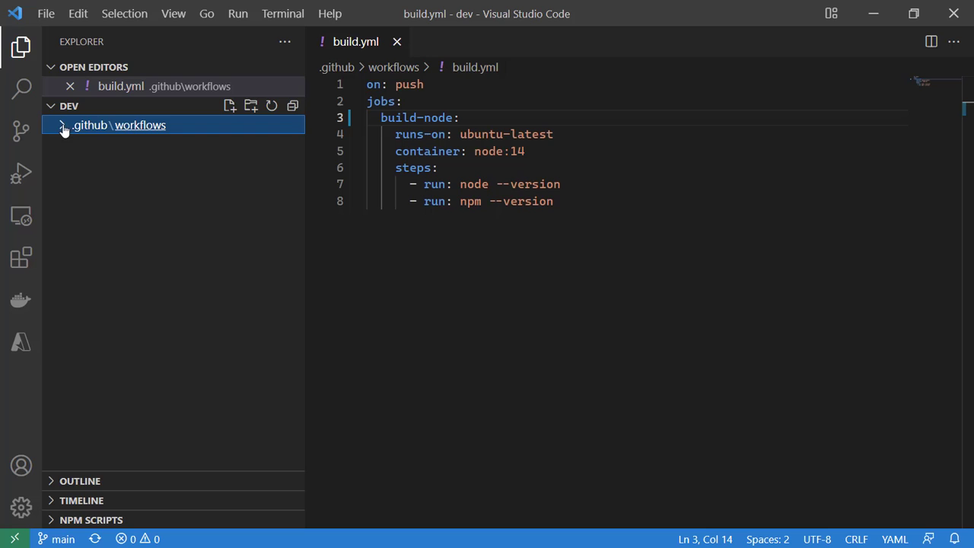
- Create package.json with name "simple" and main "app.js" and save it
right_click(119, 125)
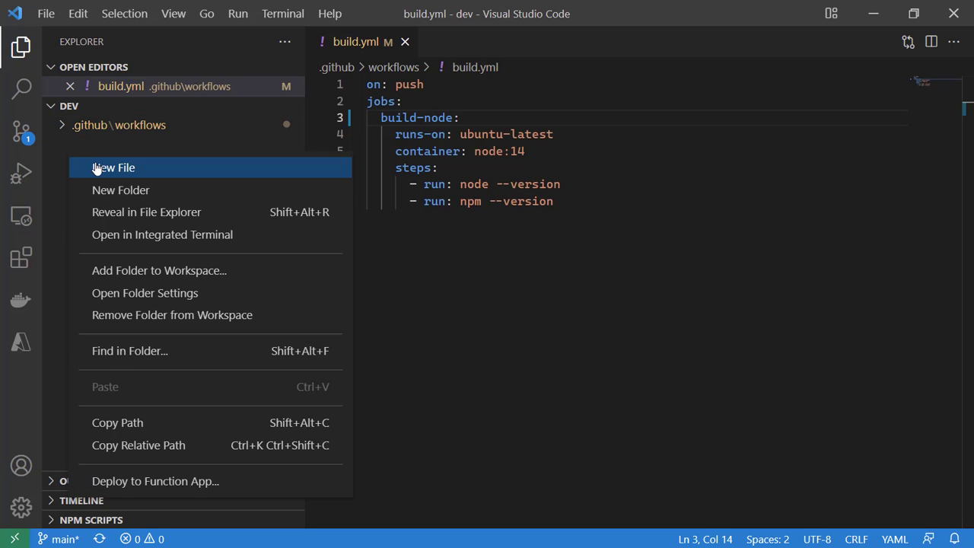
left_click(112, 168)
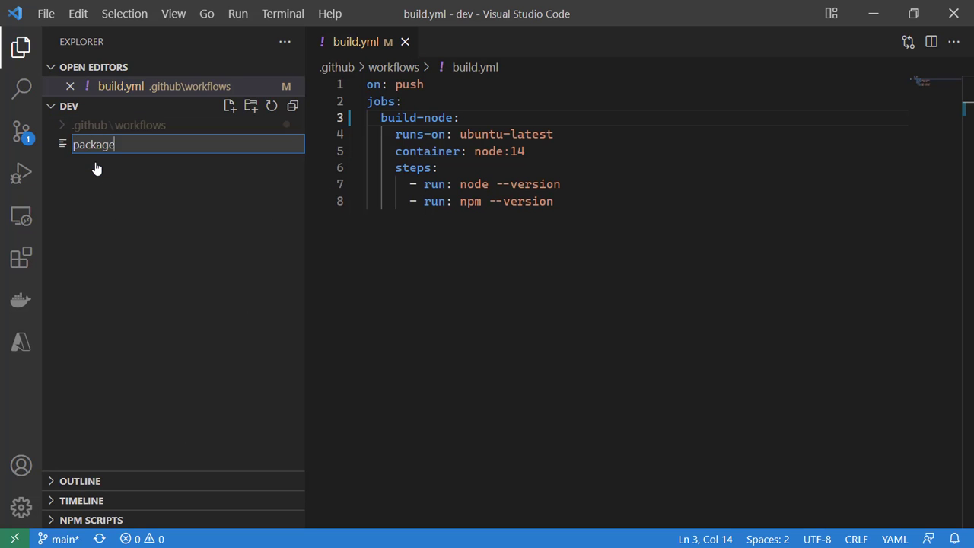
key("Enter")
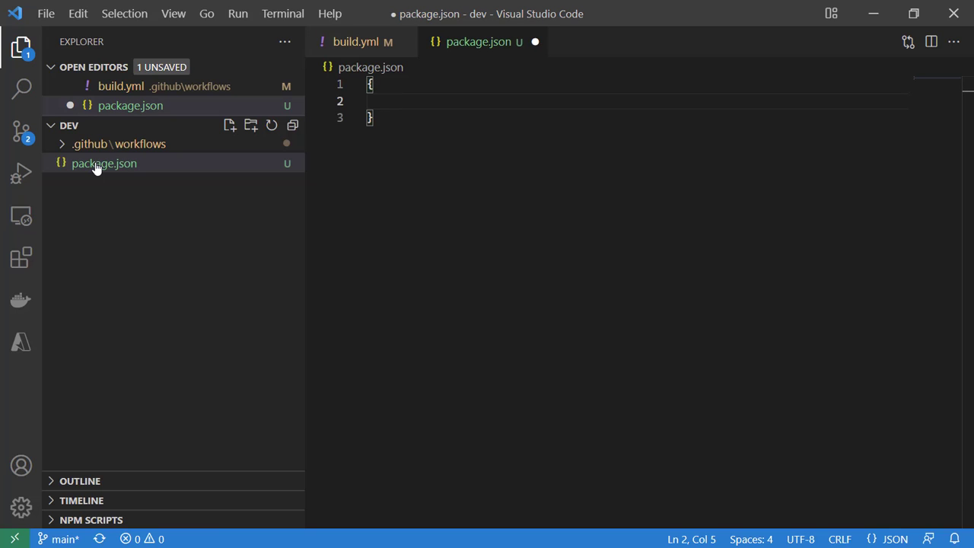
type("\"name\": \"simple\",")
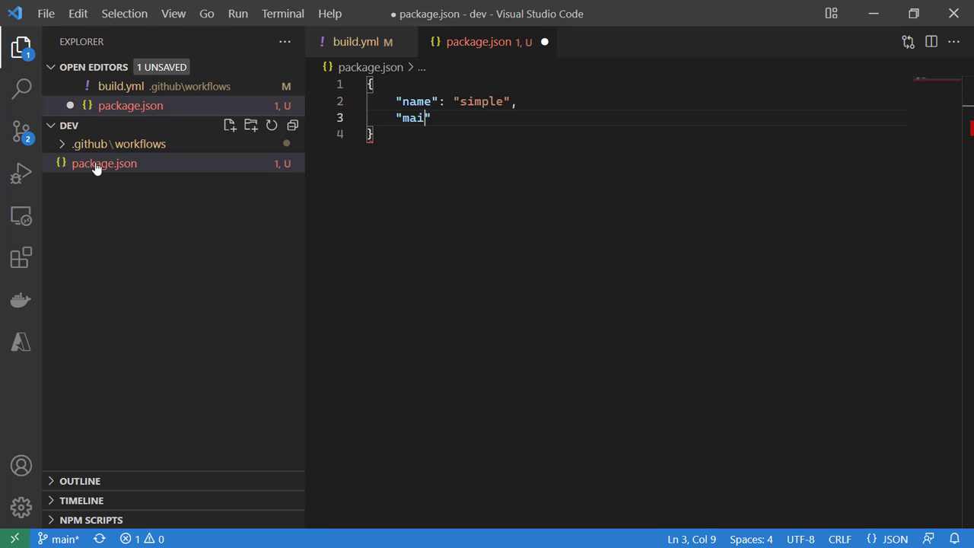
type("n\": \"app\"")
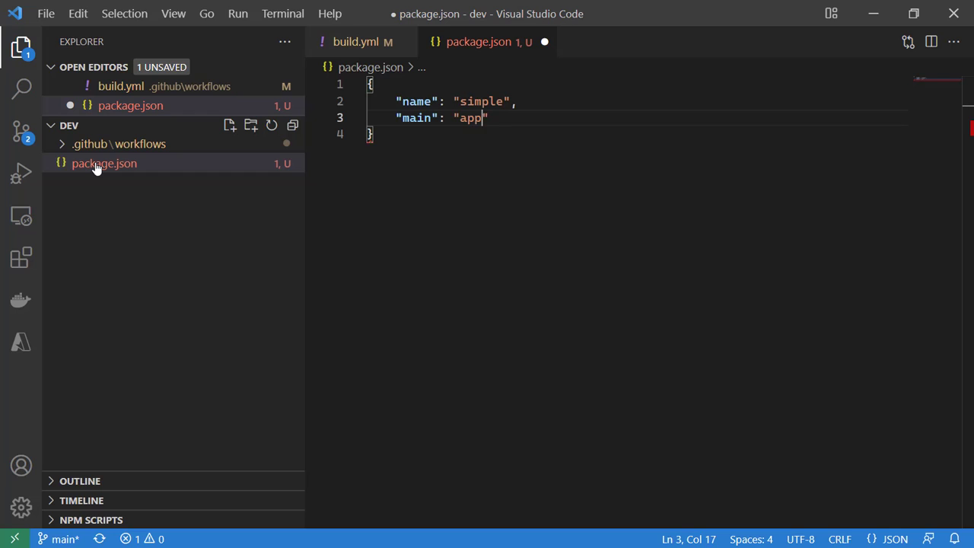
- Create an empty app.js file in the project
right_click(103, 163)
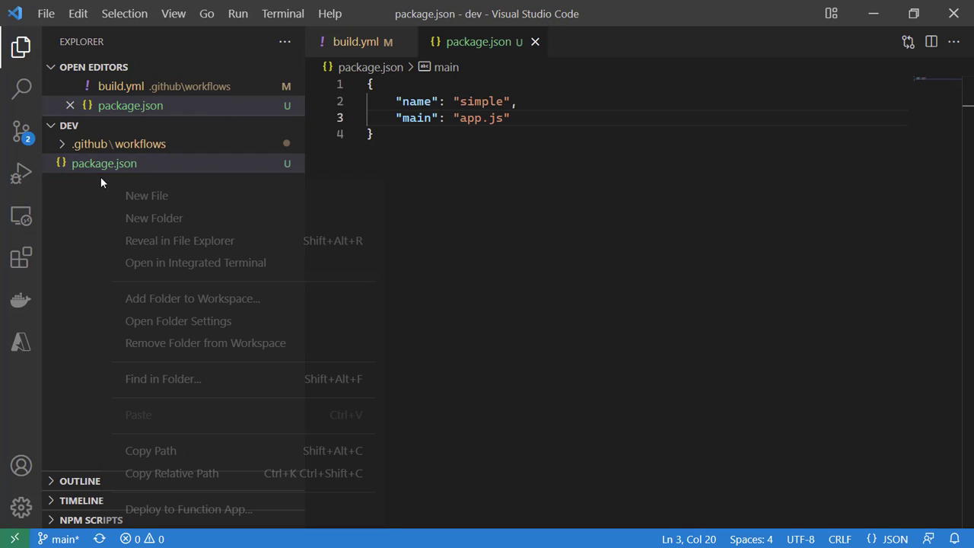
left_click(146, 195)
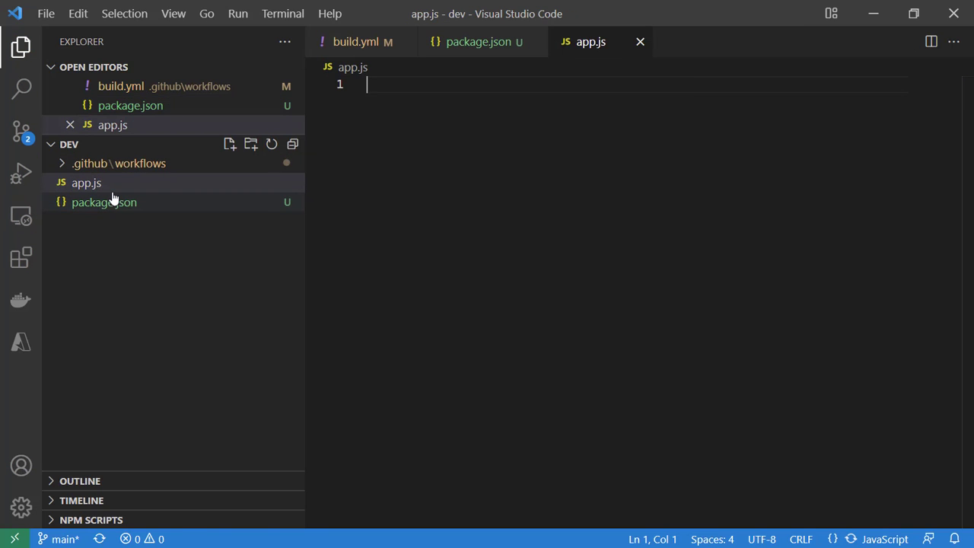
- Create .gitignore listing node_modules/ and package-lock.json on separate lines
right_click(104, 201)
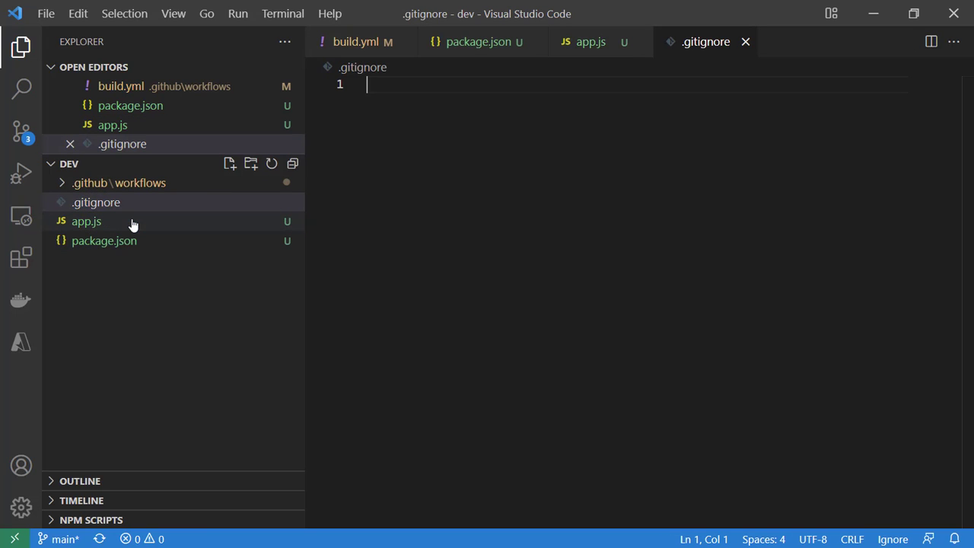
type("/node_")
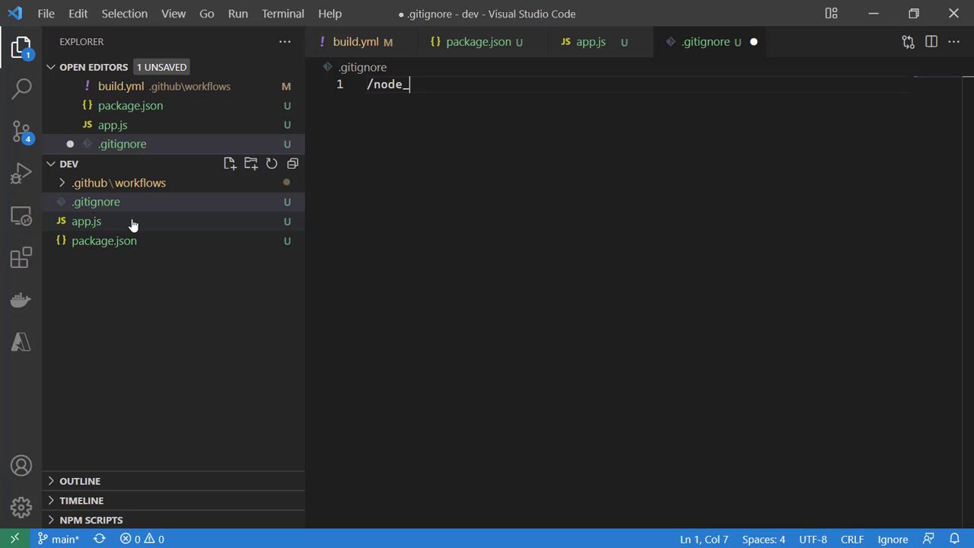
type("modules")
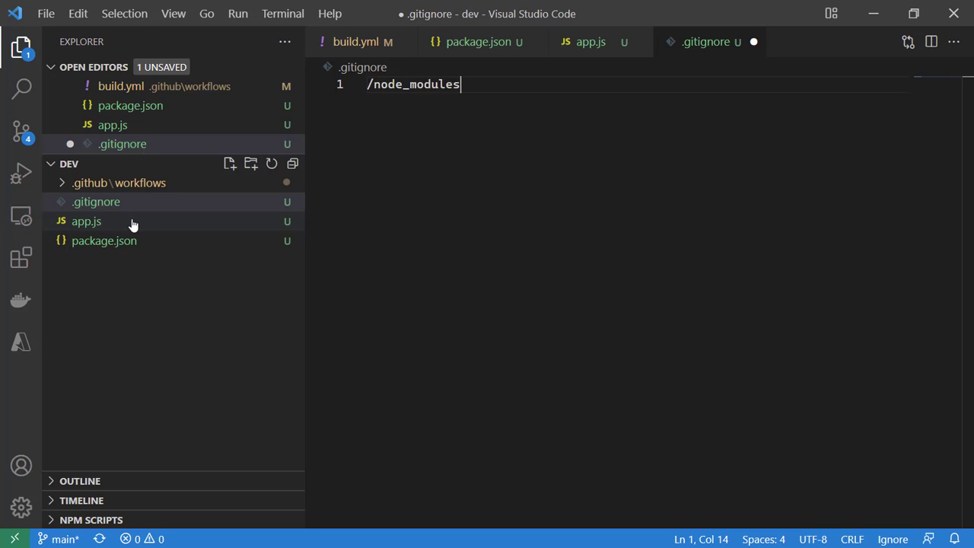
key("Backspace")
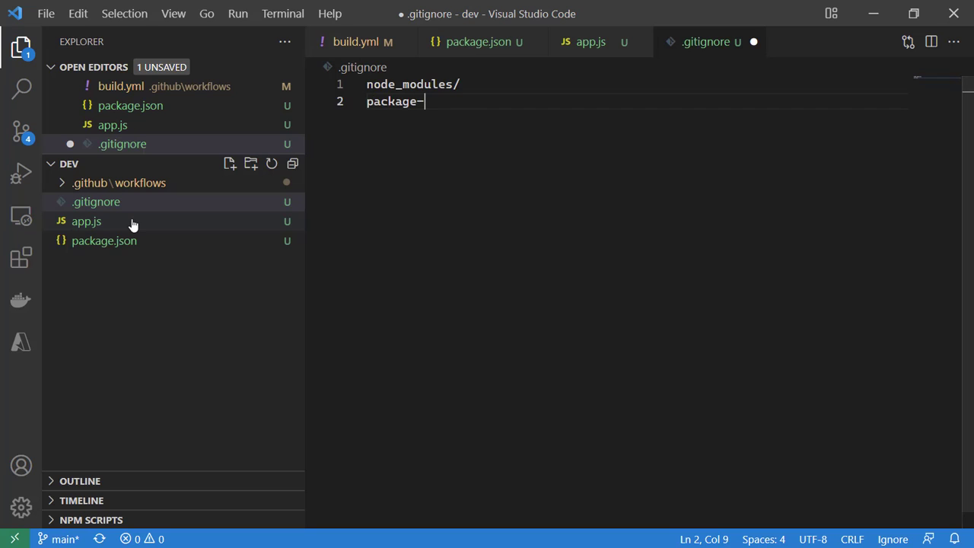
type("lock.json")
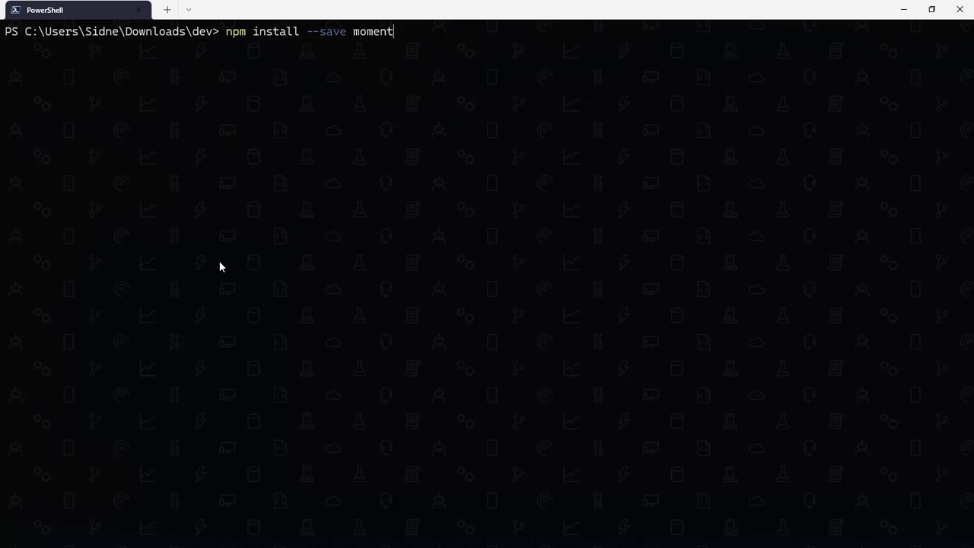
- Run npm install --save moment in PowerShell and return to the editor
key("Return")
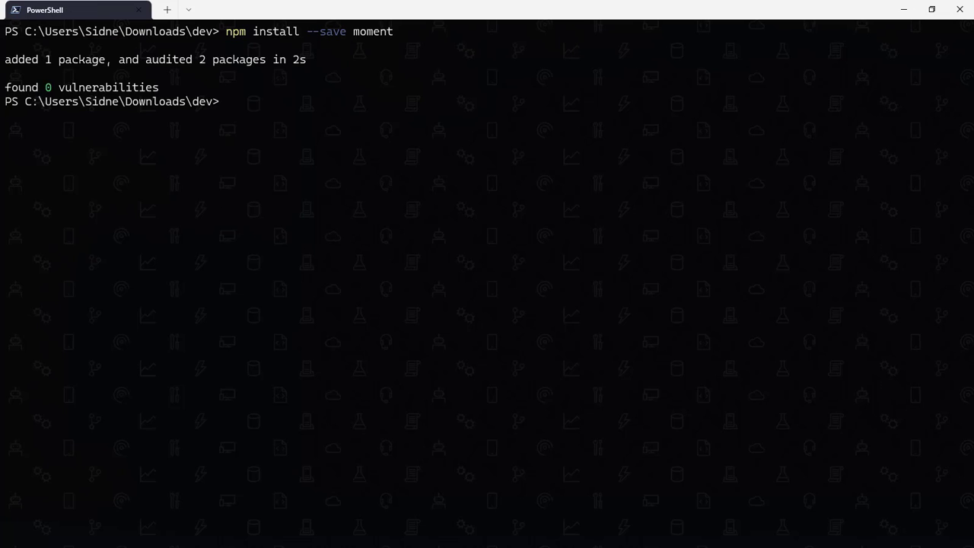
key("alt+tab")
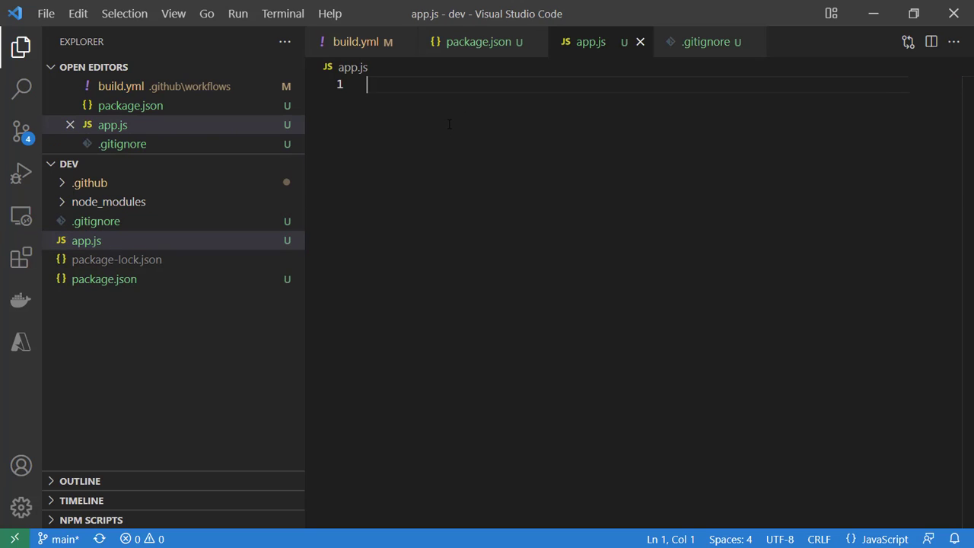
- Add a console.log greeting line 'Hello, ...' at the top of app.js
type("console.log()")
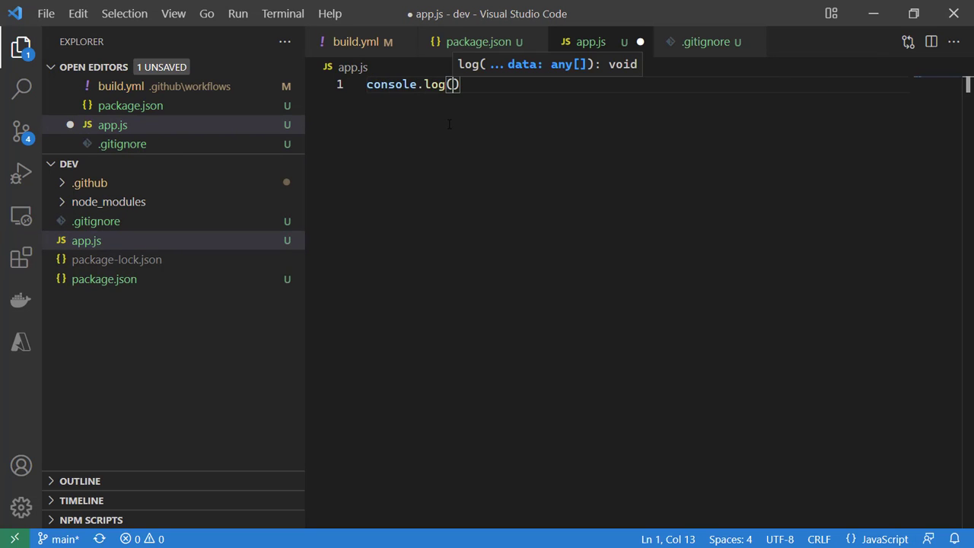
type("'Hello, '")
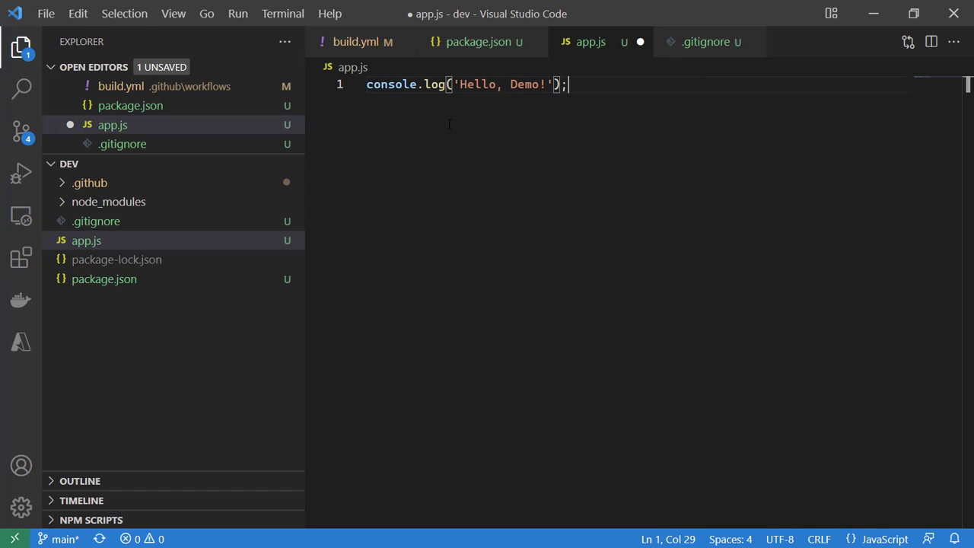
key("enter")
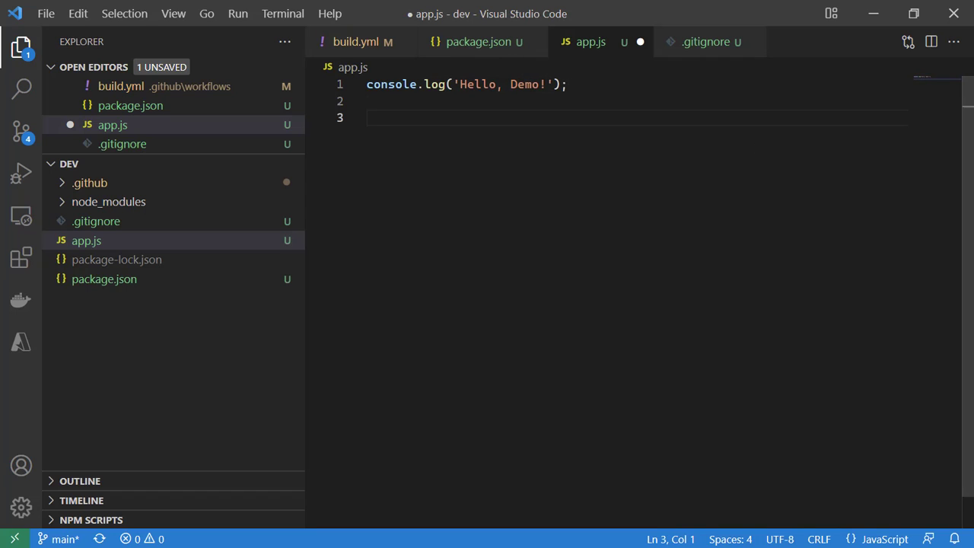
- Require moment, format today's date as LL into var date, and log it
type("var moment = require('moment")
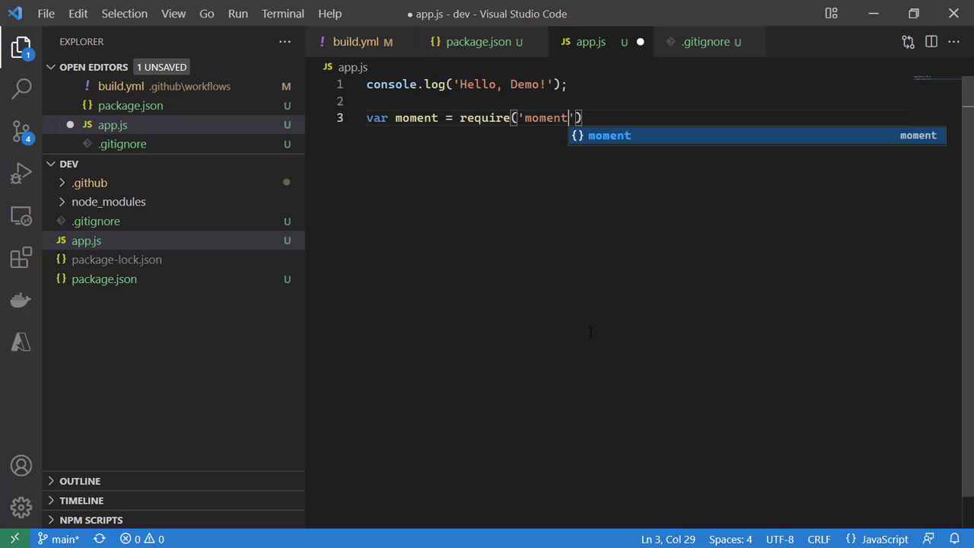
key("Enter")
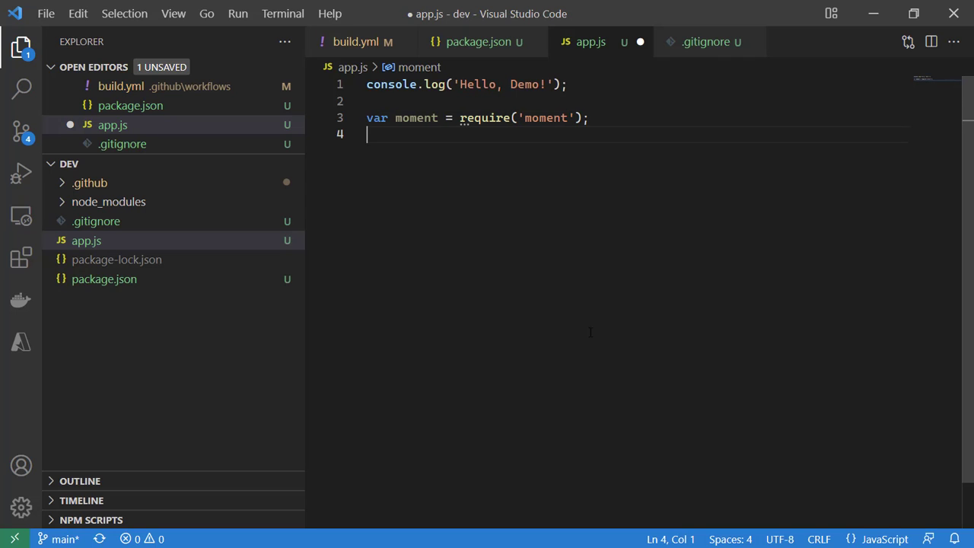
type("var date =")
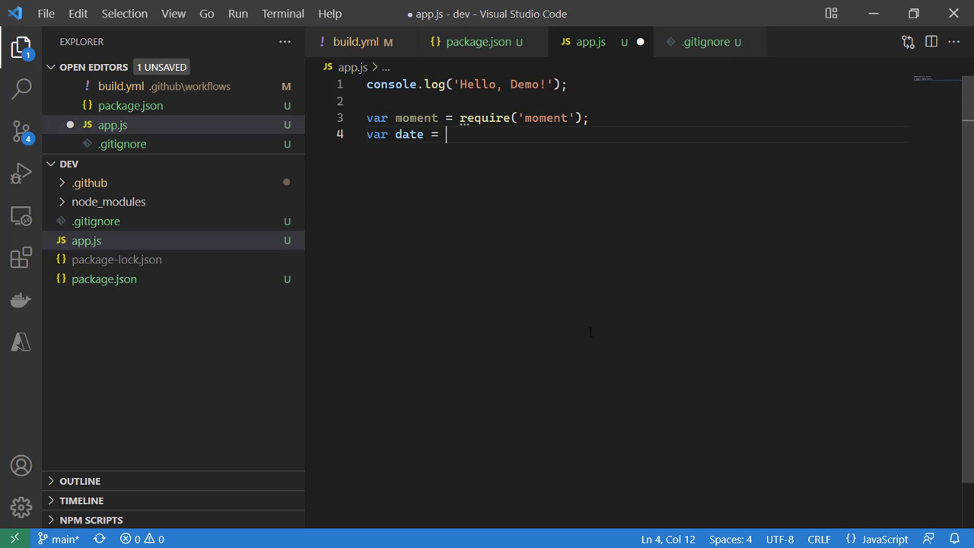
type("moment().format('LL")
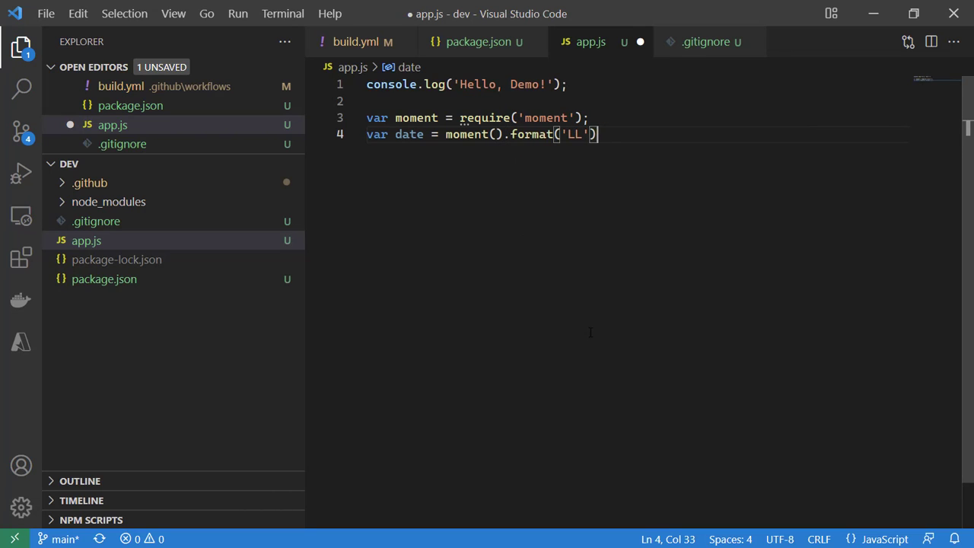
key("Enter")
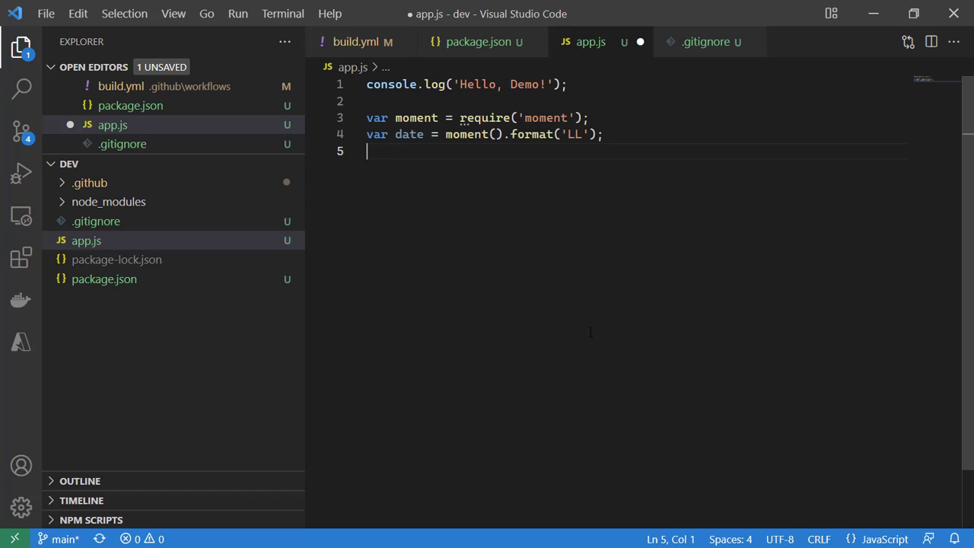
type("console.log(date);")
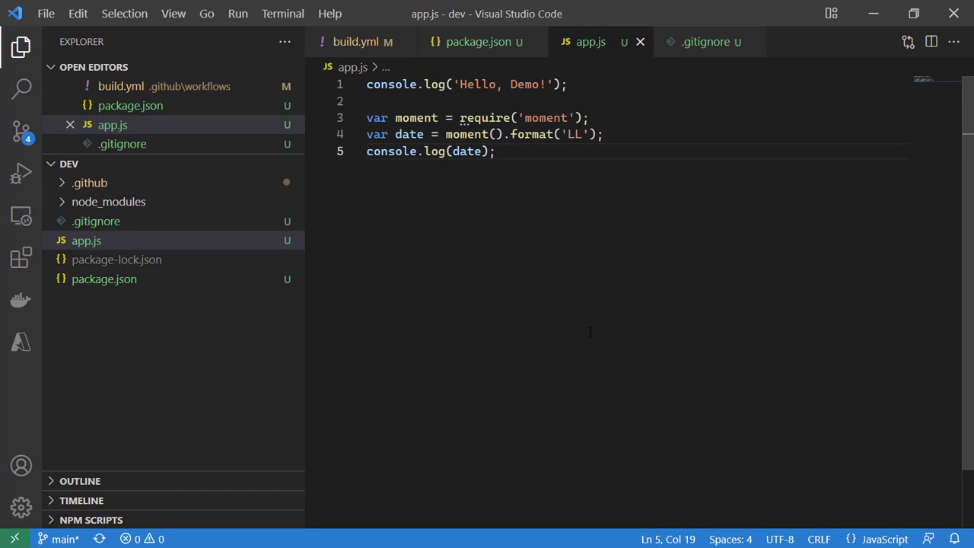
mouse_move(458, 247)
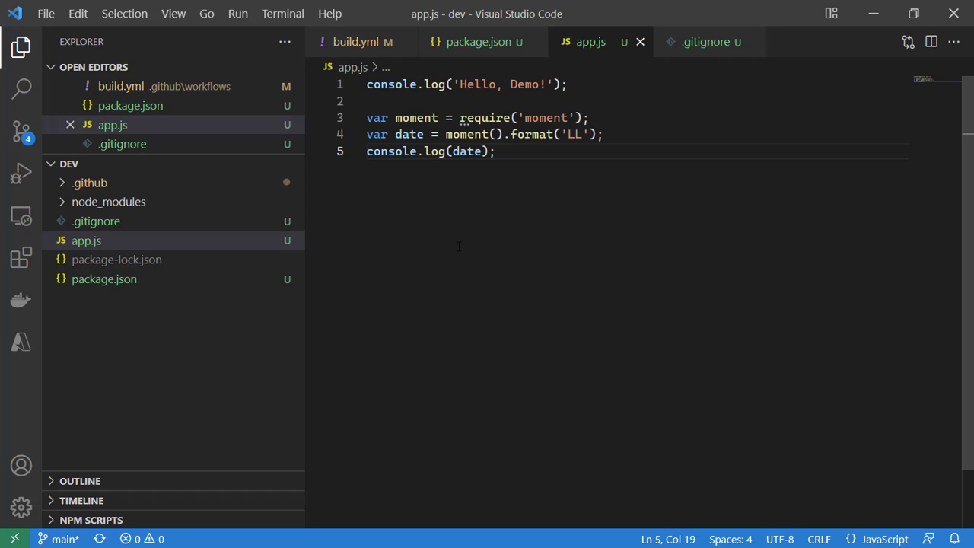
mouse_move(480, 247)
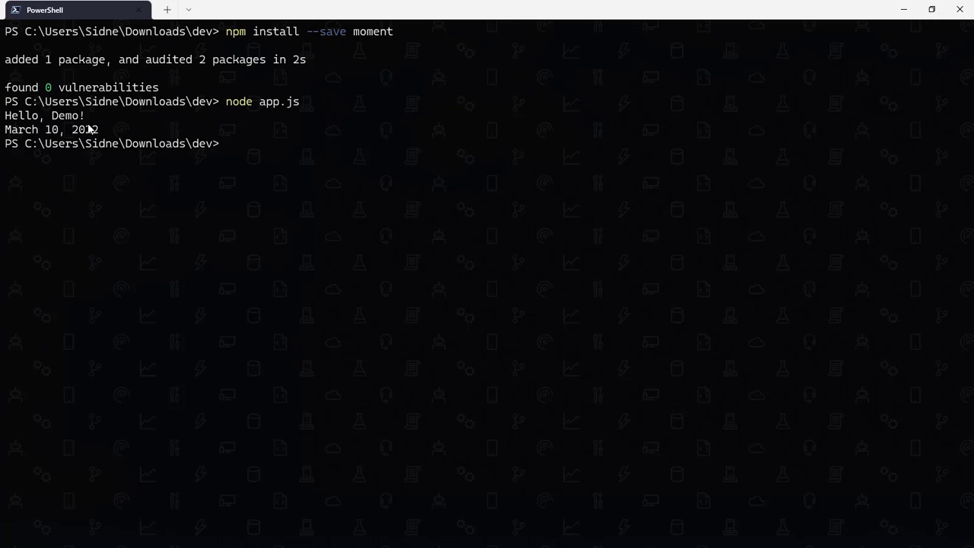
- Clear the PowerShell terminal after running node app.js
type("clear")
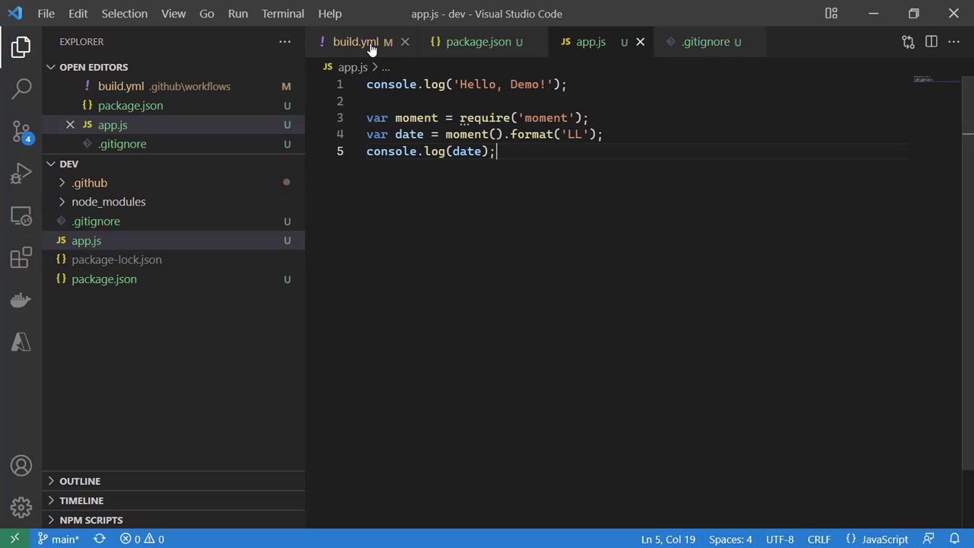
mouse_move(357, 52)
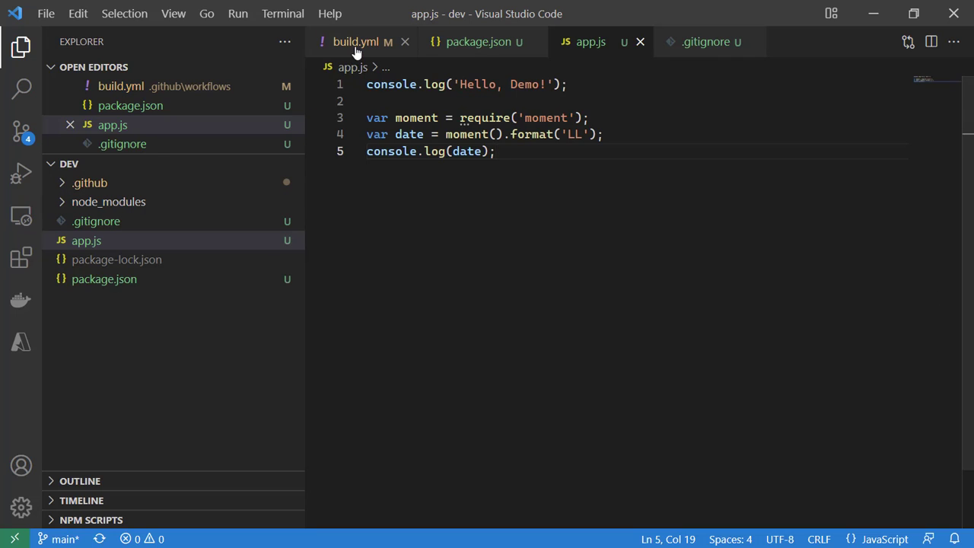
- Start a new '- ' step after npm --version in build.yml and bring up the GitHub repo
left_click(356, 43)
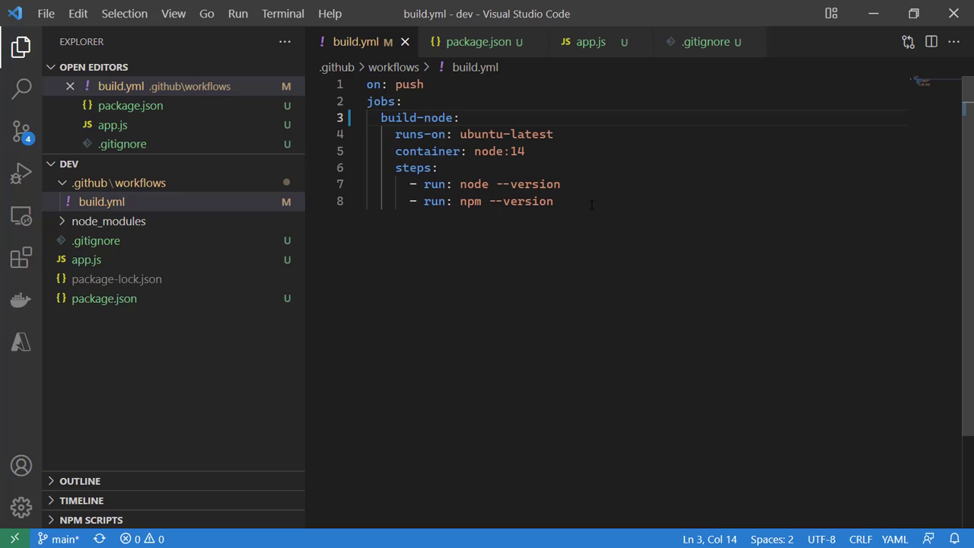
left_click(554, 201)
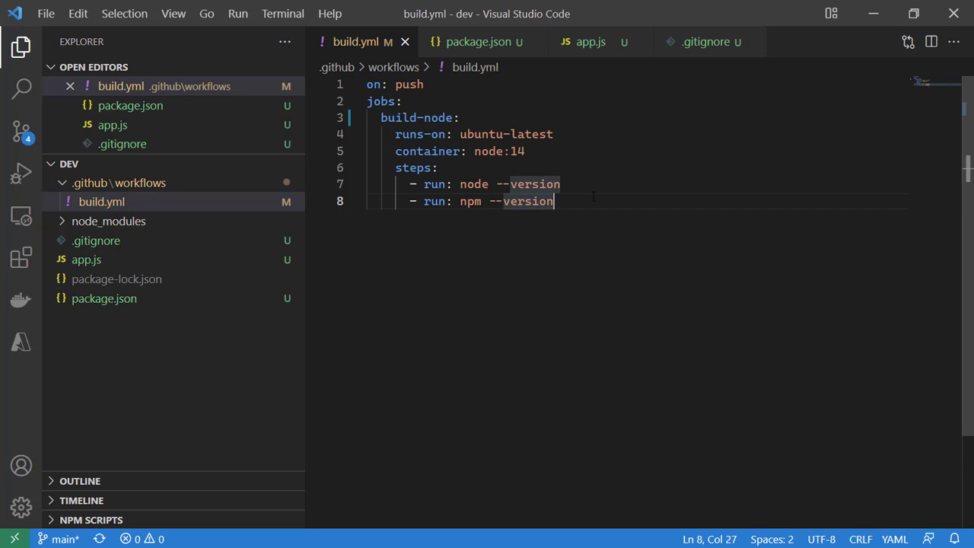
key("Return")
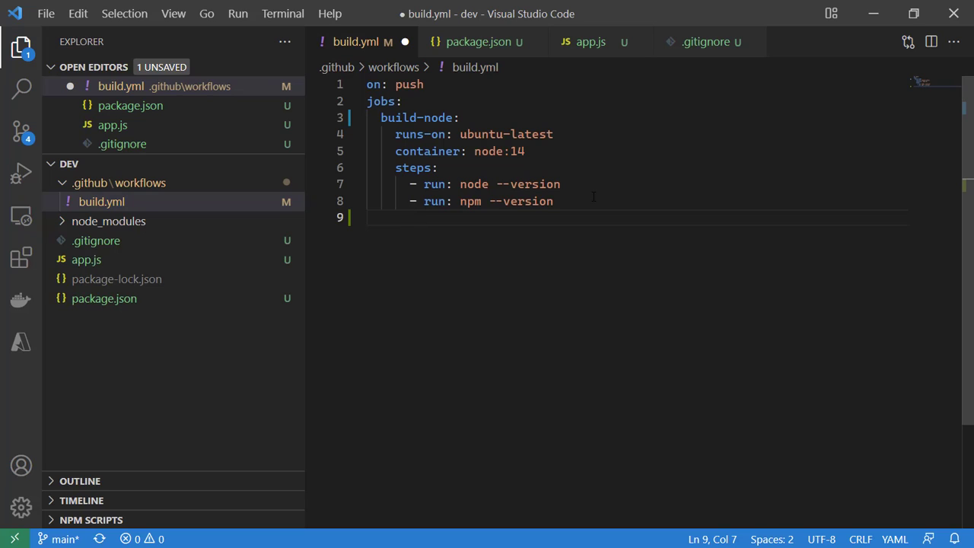
type("-")
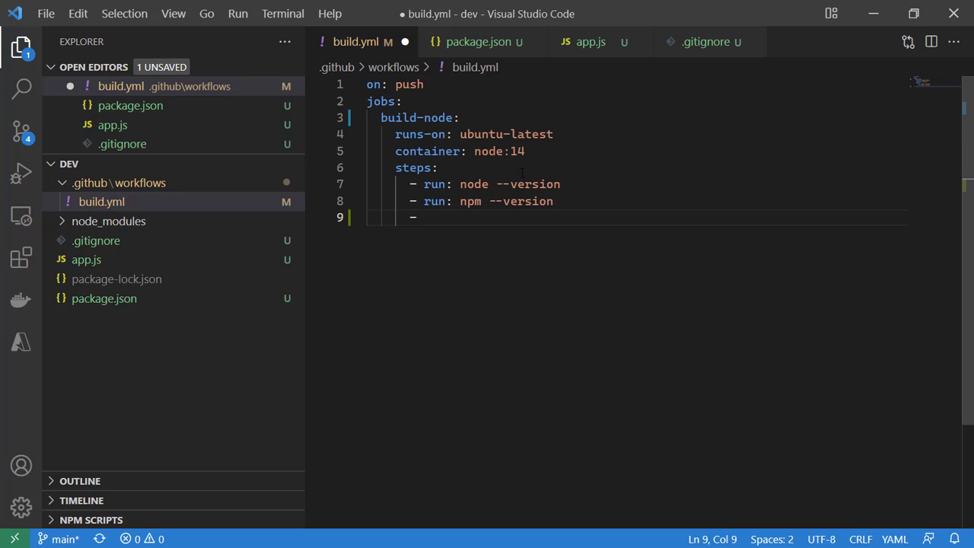
double_click(517, 151)
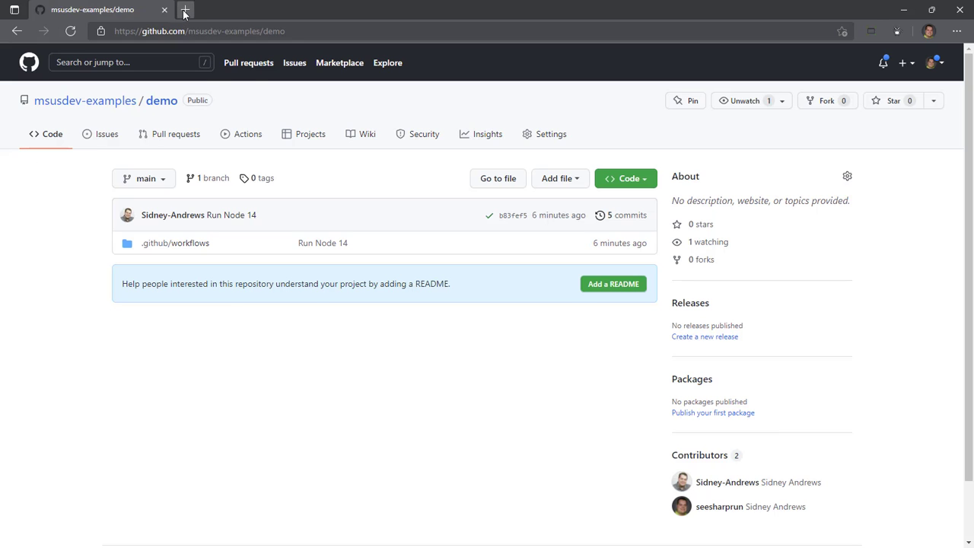
- Find the actions/checkout repository on GitHub and select actions/checkout@v3 from its usage example
left_click(185, 9)
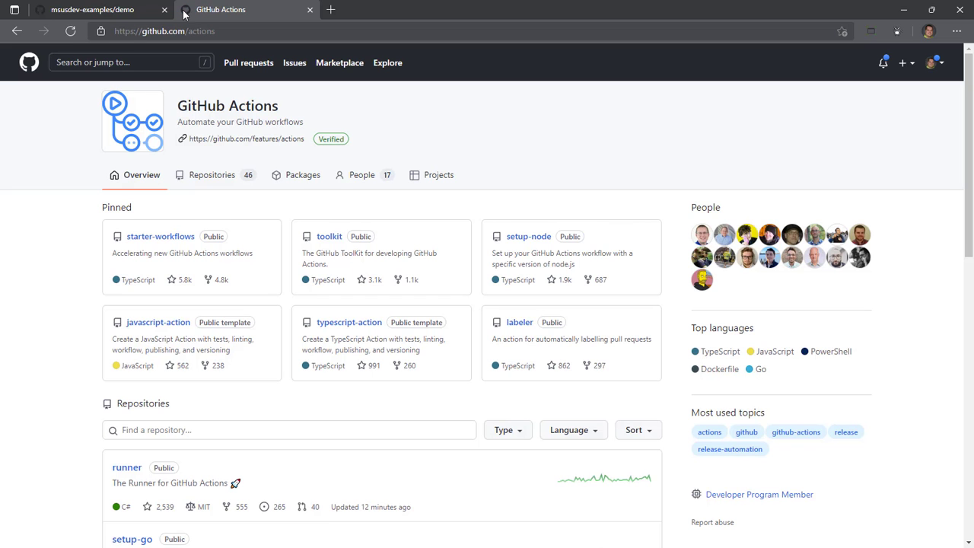
scroll("down", 3)
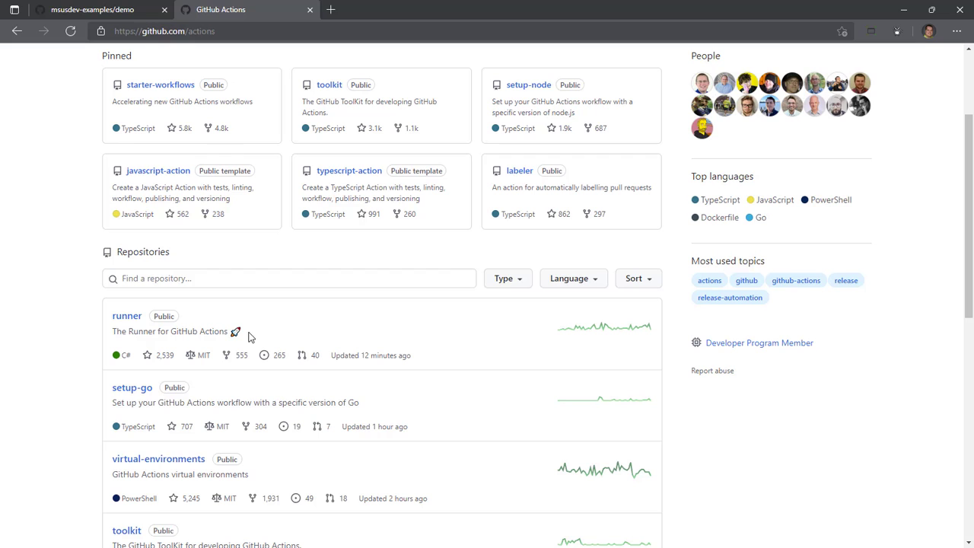
type("checkout")
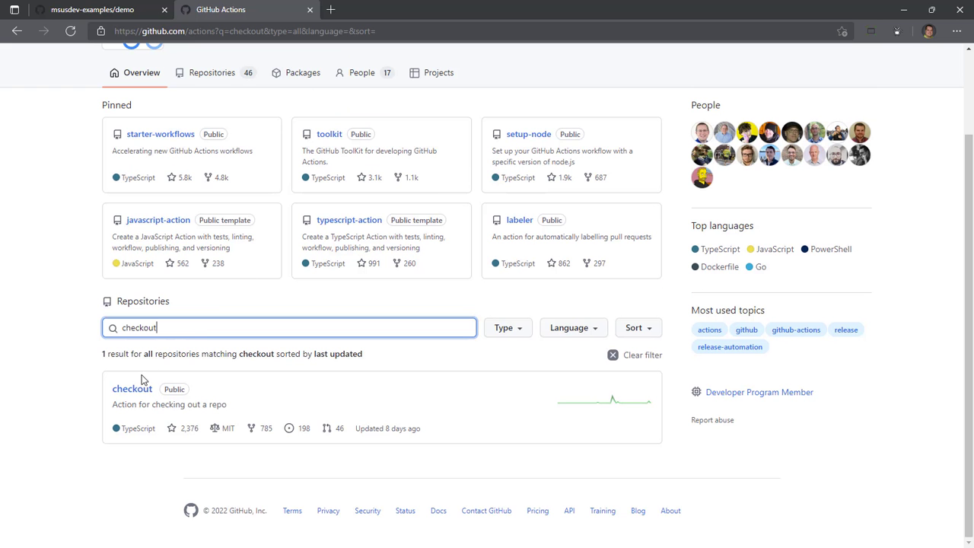
left_click(131, 388)
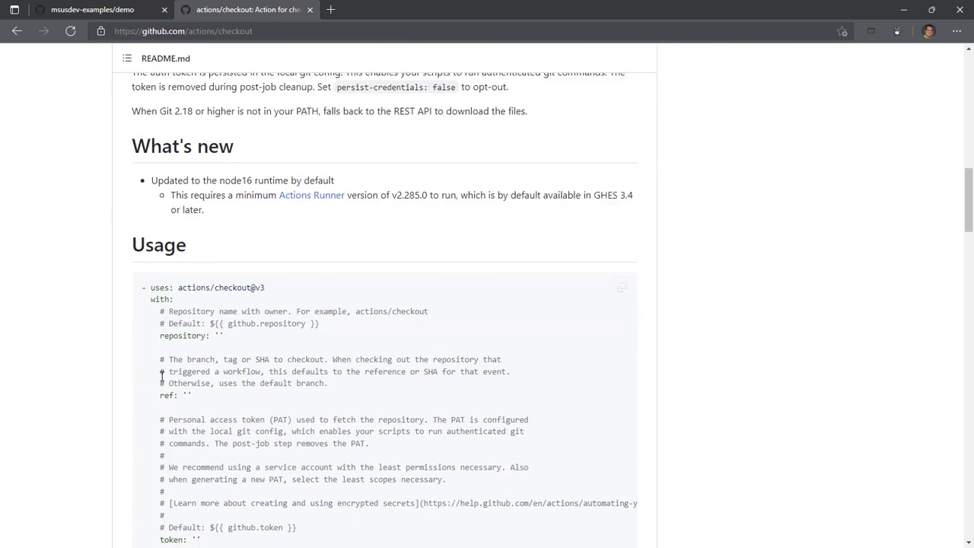
double_click(221, 286)
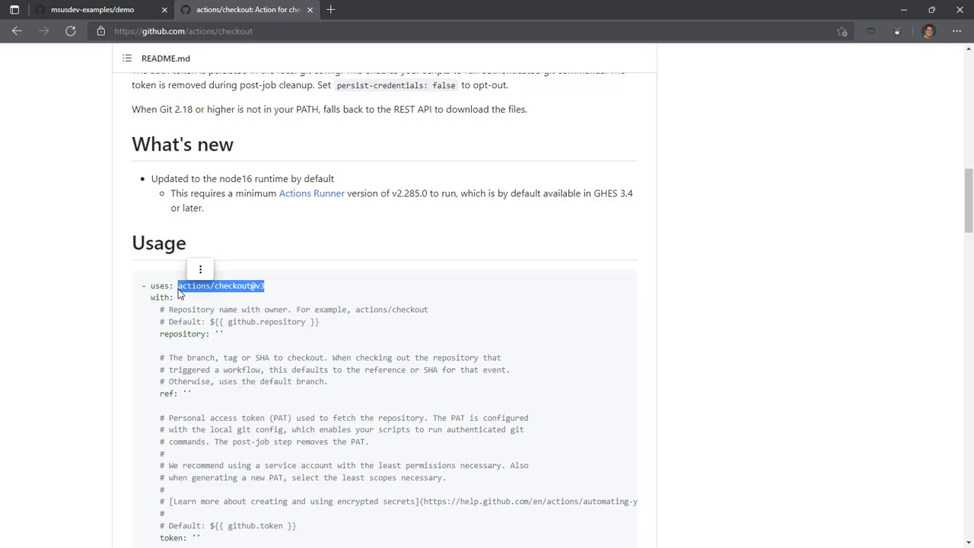
mouse_move(219, 356)
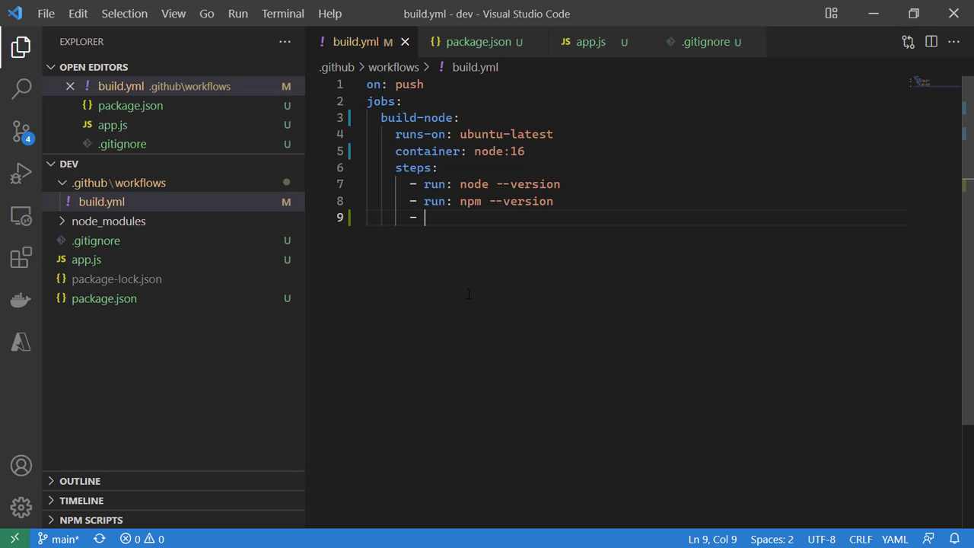
- Add the '- uses: actions/checkout@v3' step, discarding a stray with: line
type("uses")
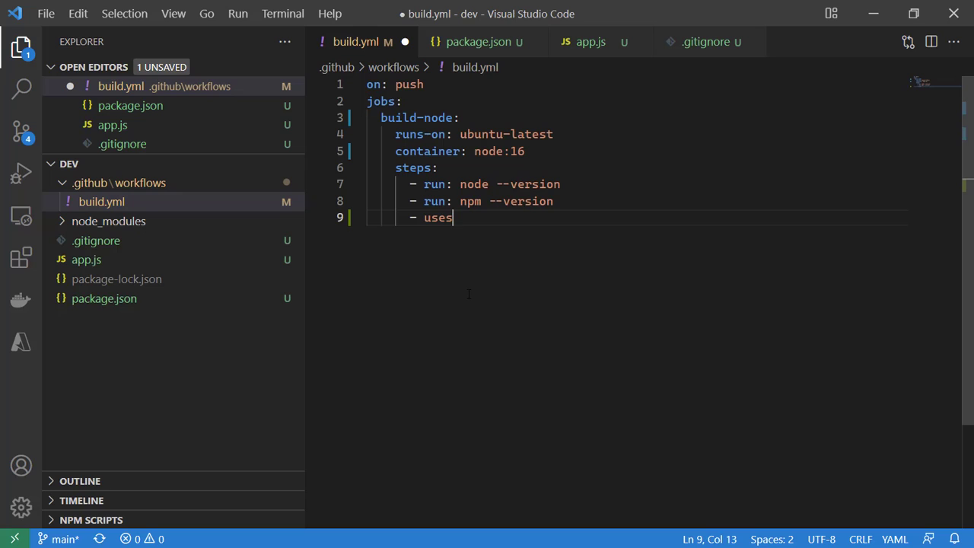
type(": actions/checkout@v3")
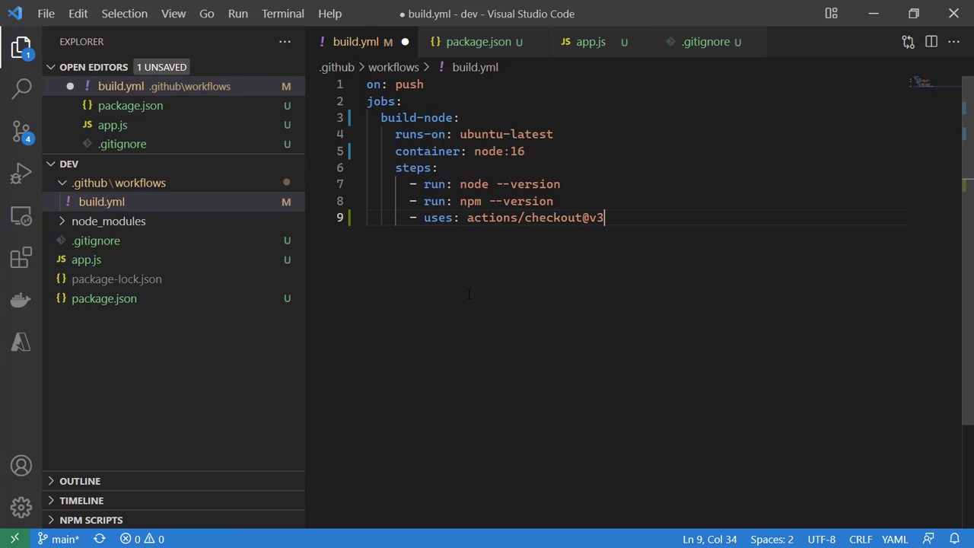
key("Enter")
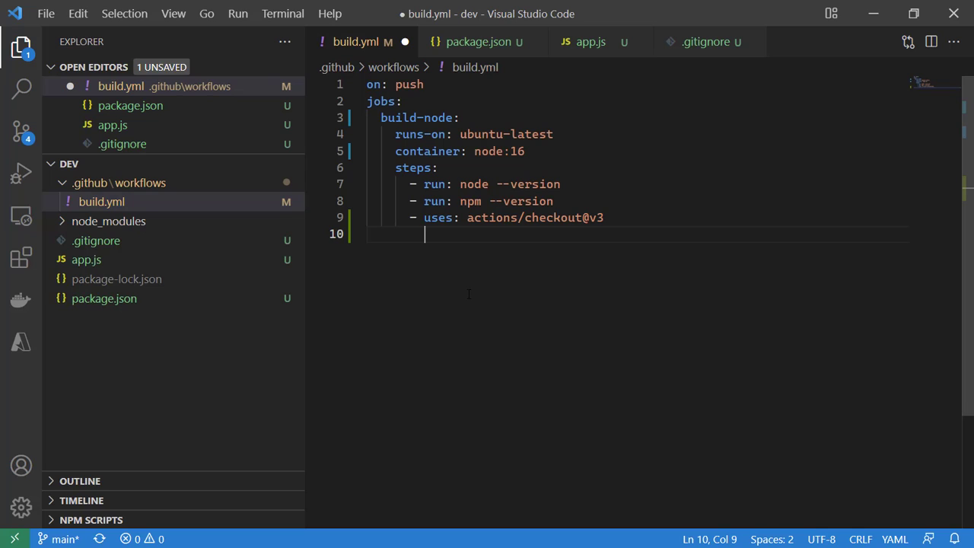
type("with:")
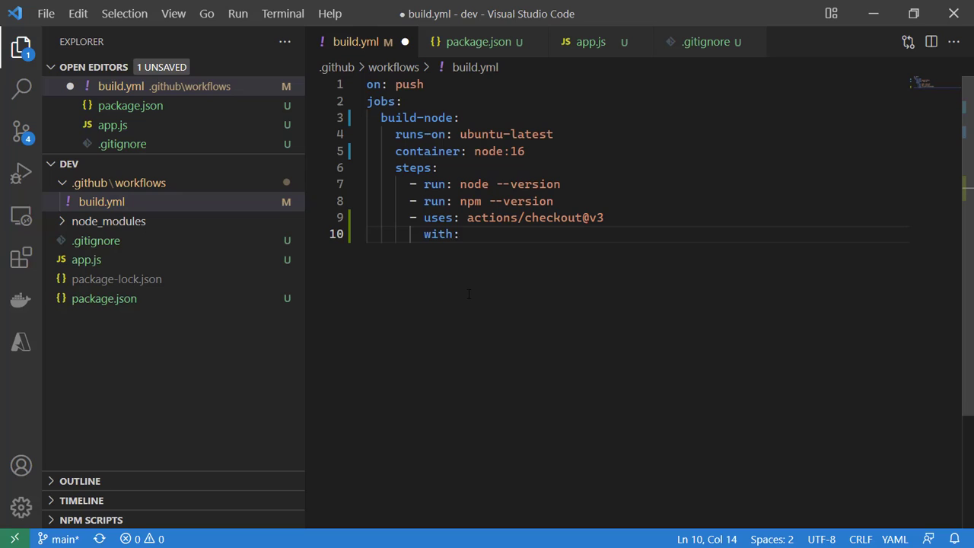
key("Backspace")
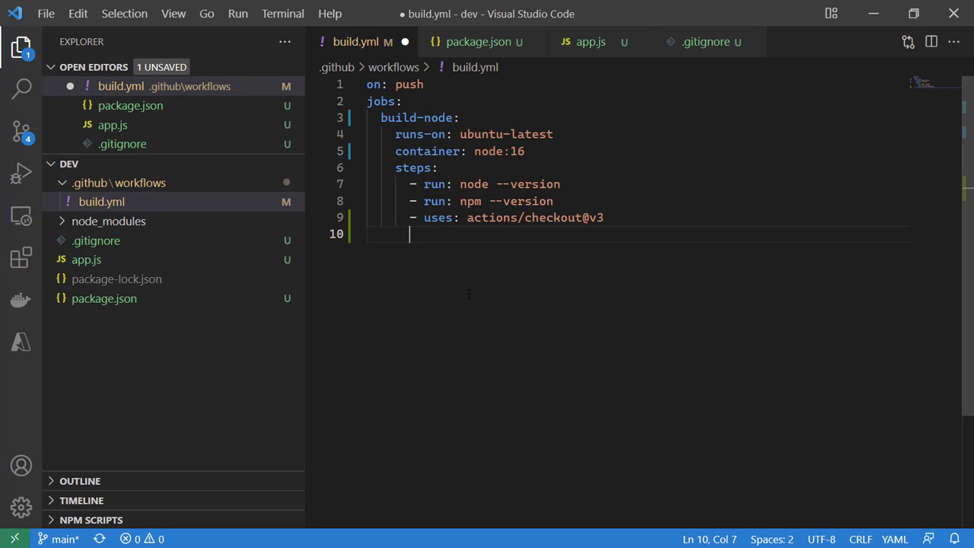
- Add '- run: npm install' and '- run: node app.js' steps and save build.yml
type("- run:")
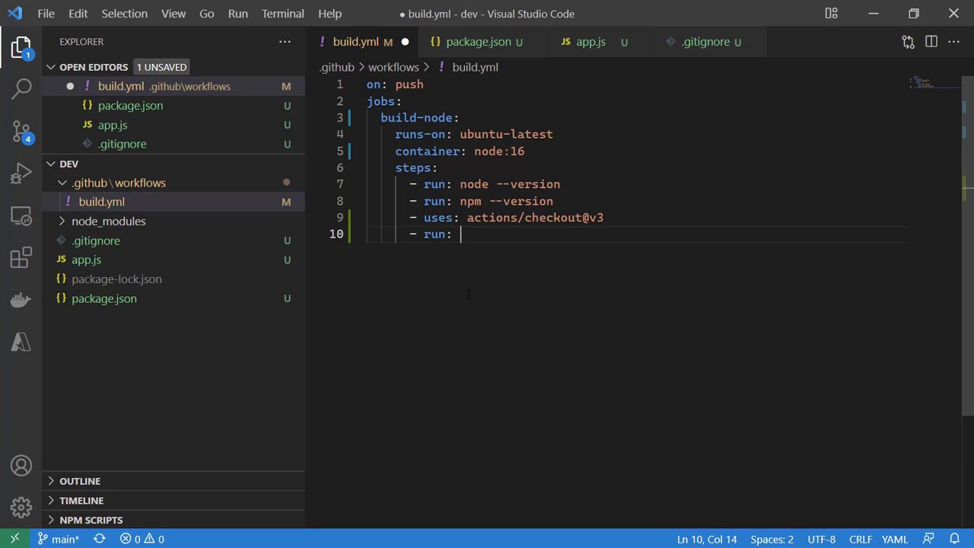
type("npm install")
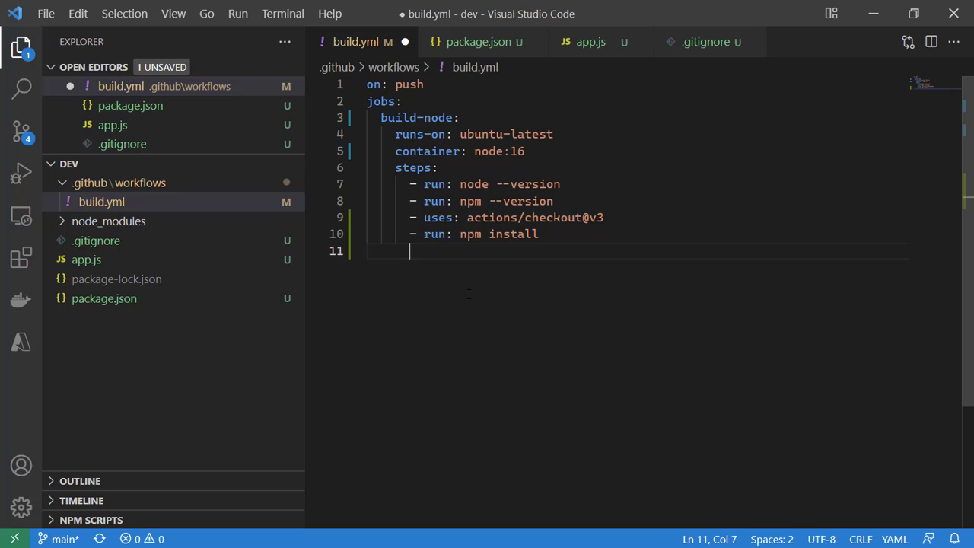
type("- run:")
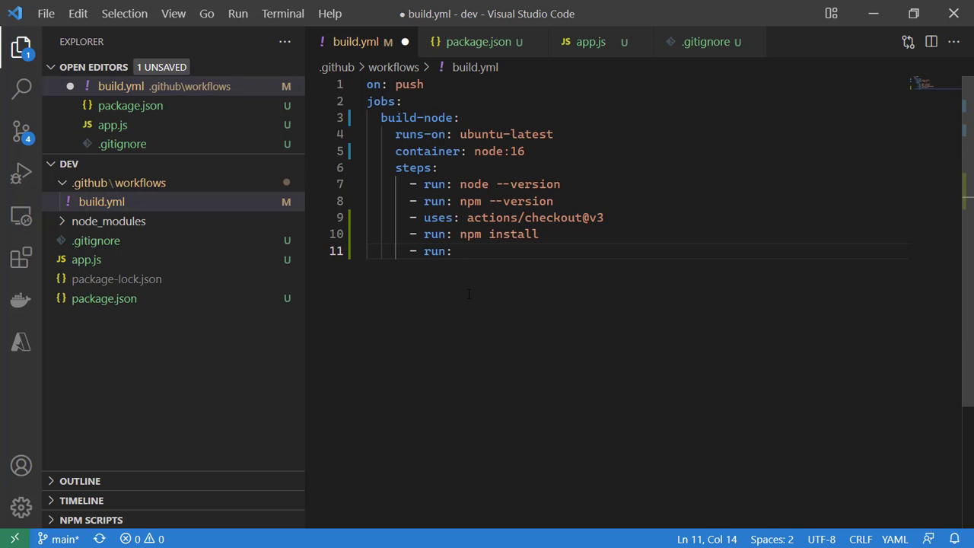
type("node app.js")
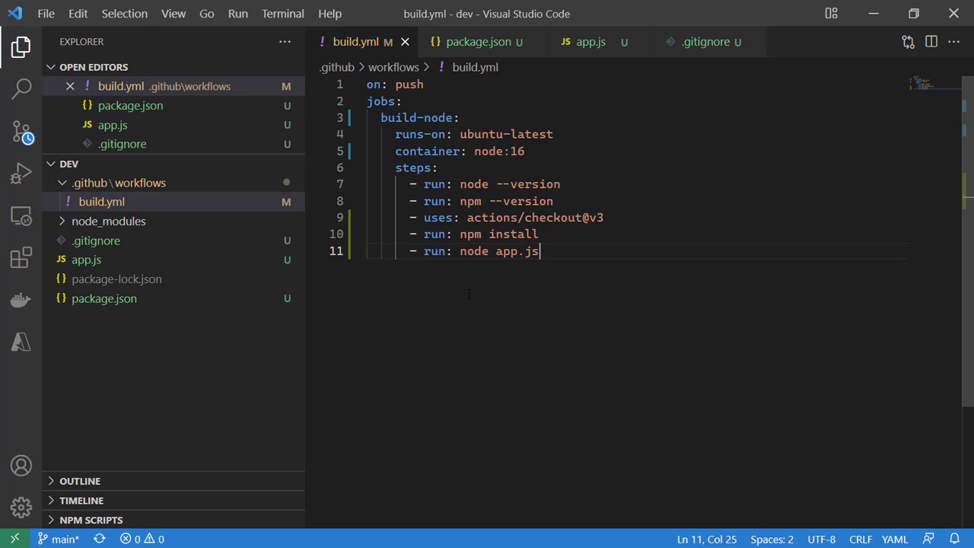
- Commit all changes as 'Implement simple Node application' and sync them to GitHub
left_click(21, 131)
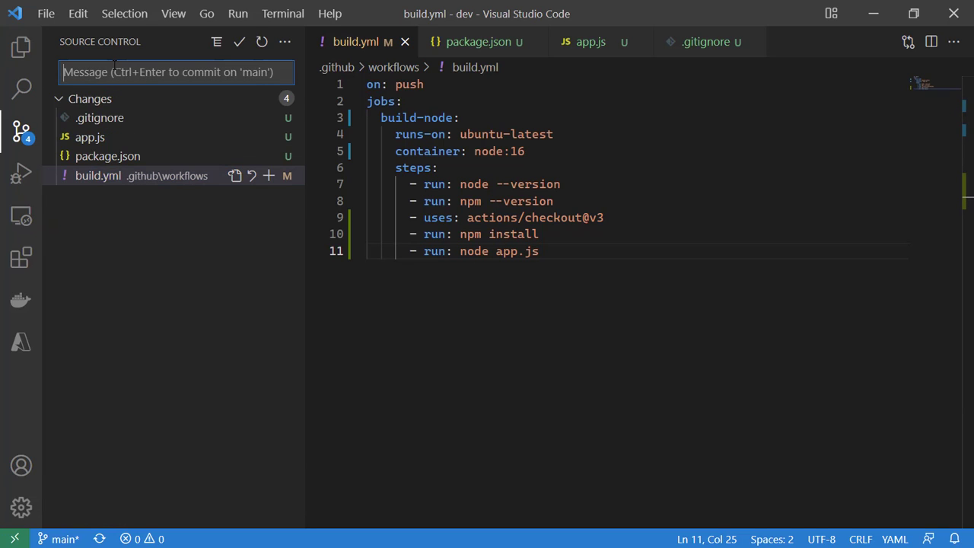
type("IMpl")
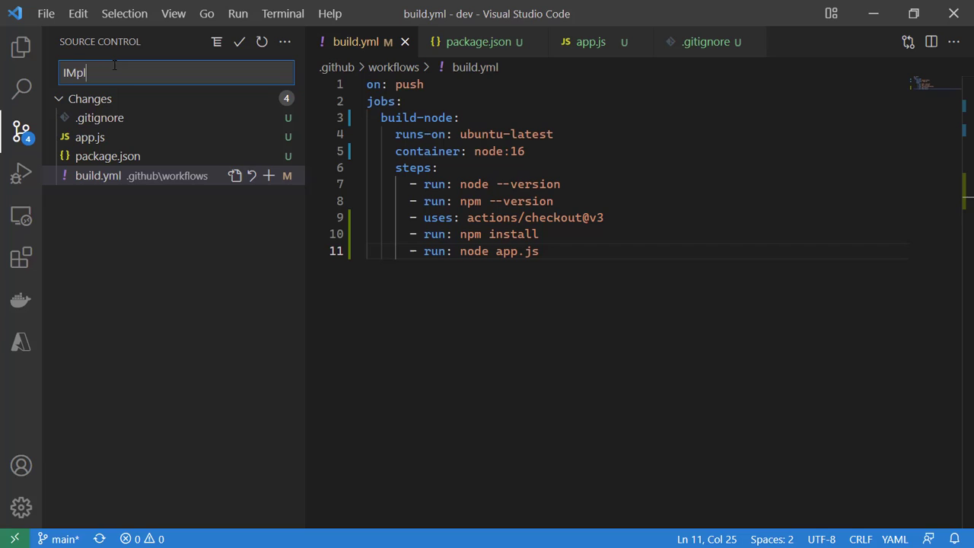
type("Implement")
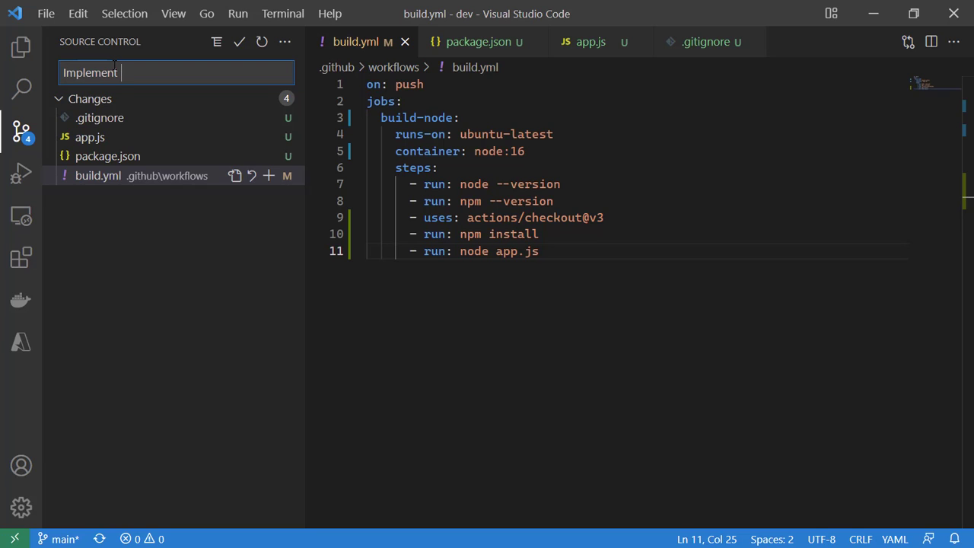
type("simple Node")
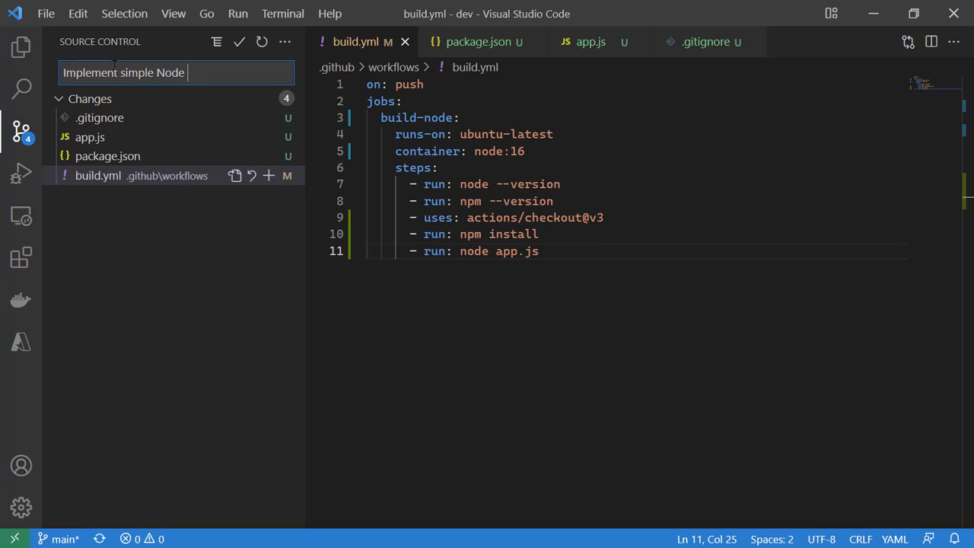
type("application")
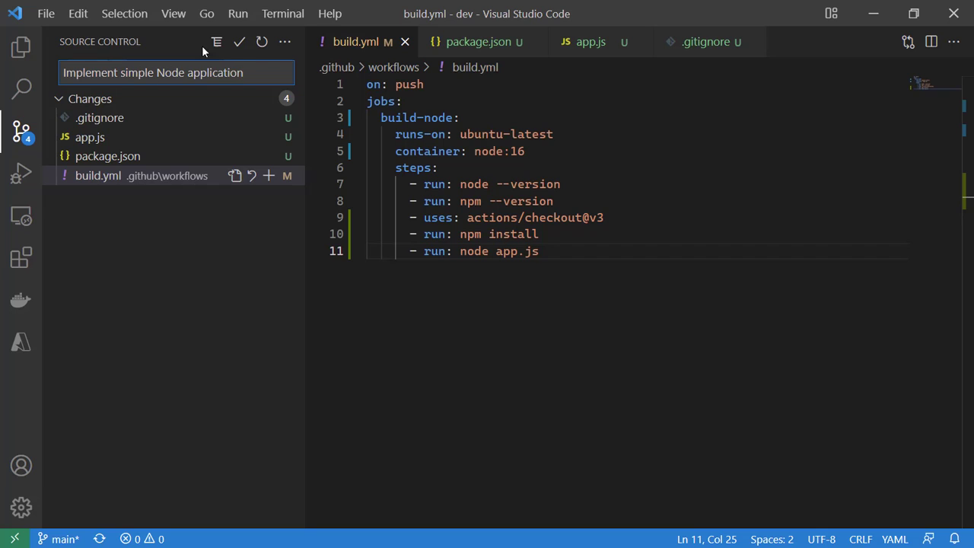
left_click(239, 43)
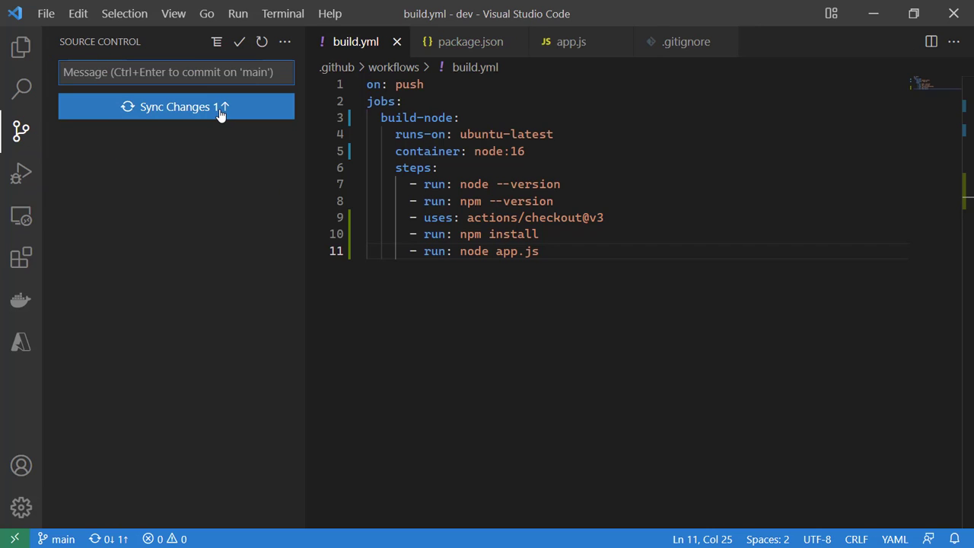
left_click(176, 106)
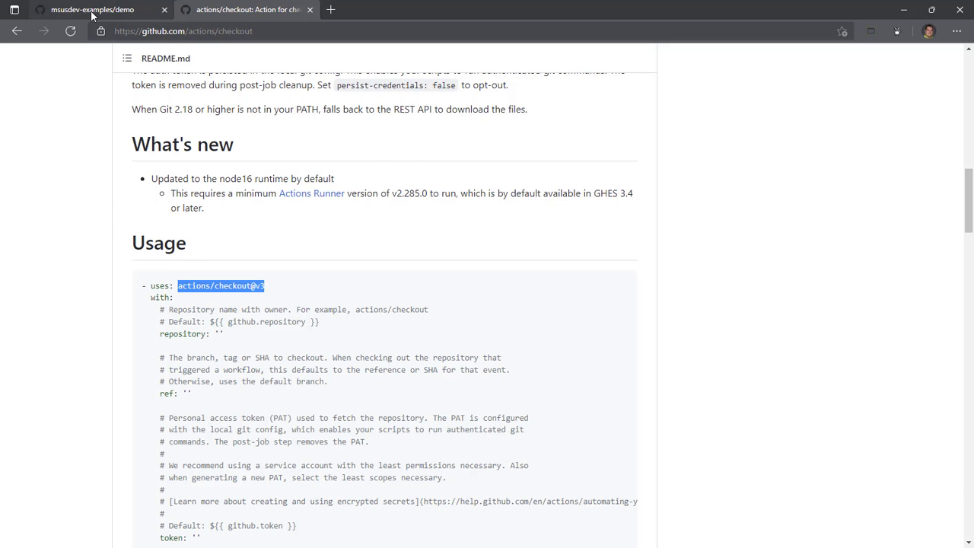
- View the build-node job logs showing node app.js printing "Hello, Demo!" and March 10, 2022
left_click(91, 9)
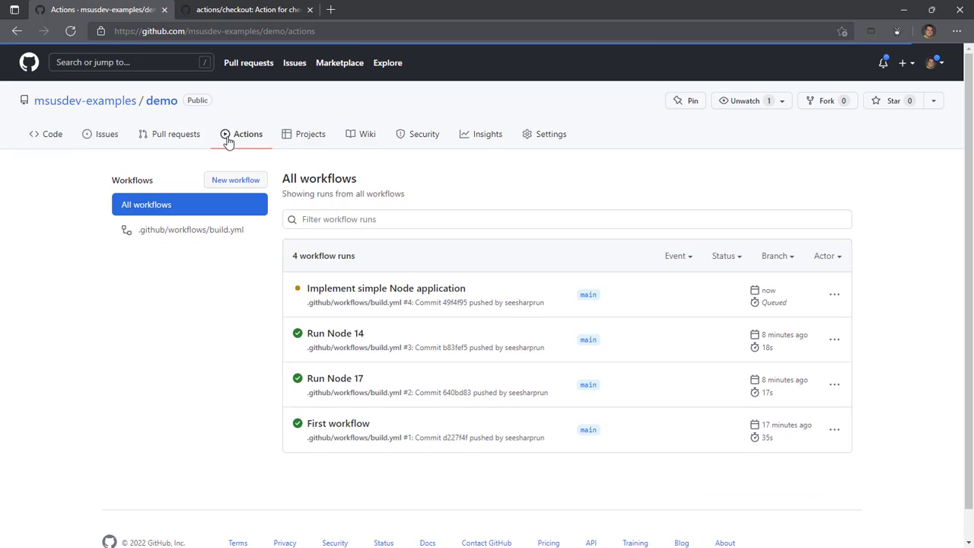
left_click(387, 288)
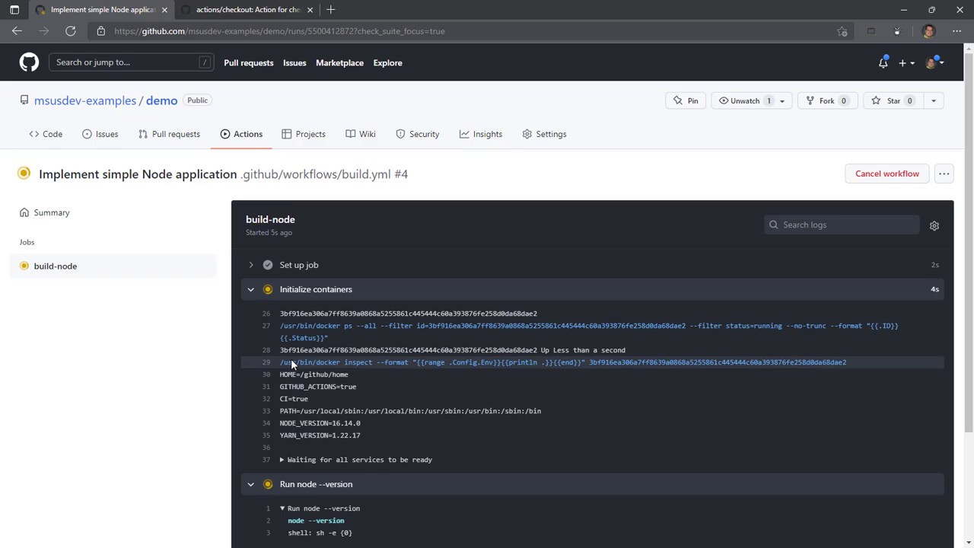
scroll("down", 3)
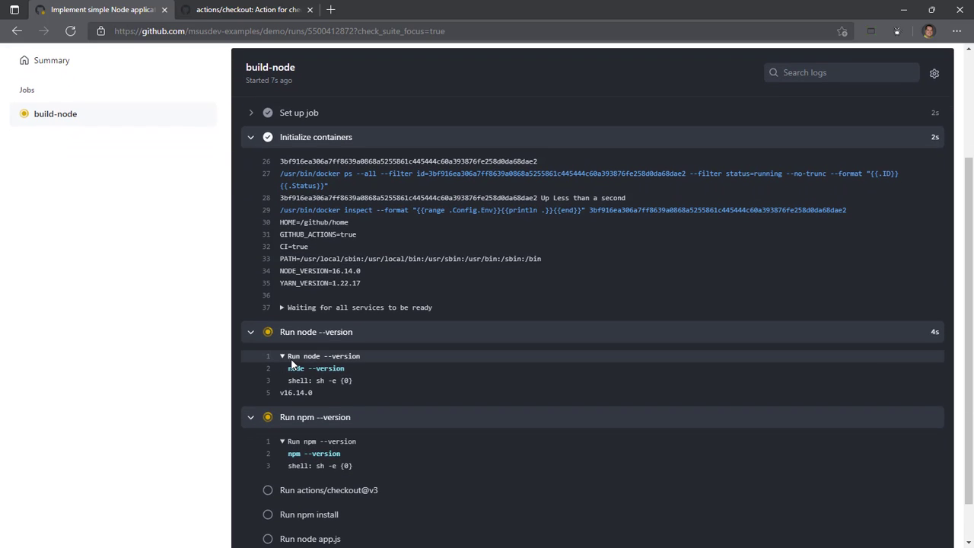
scroll("down", 3)
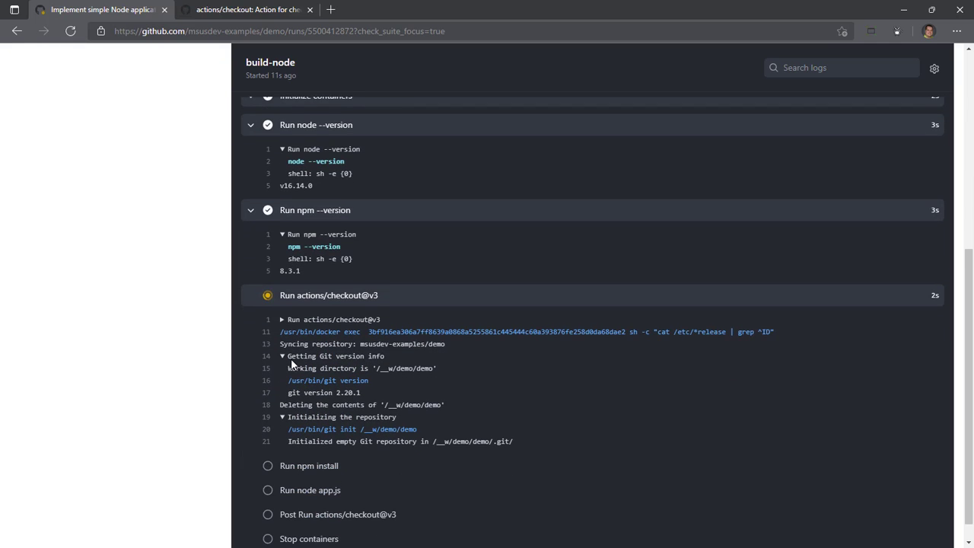
scroll("down", 3)
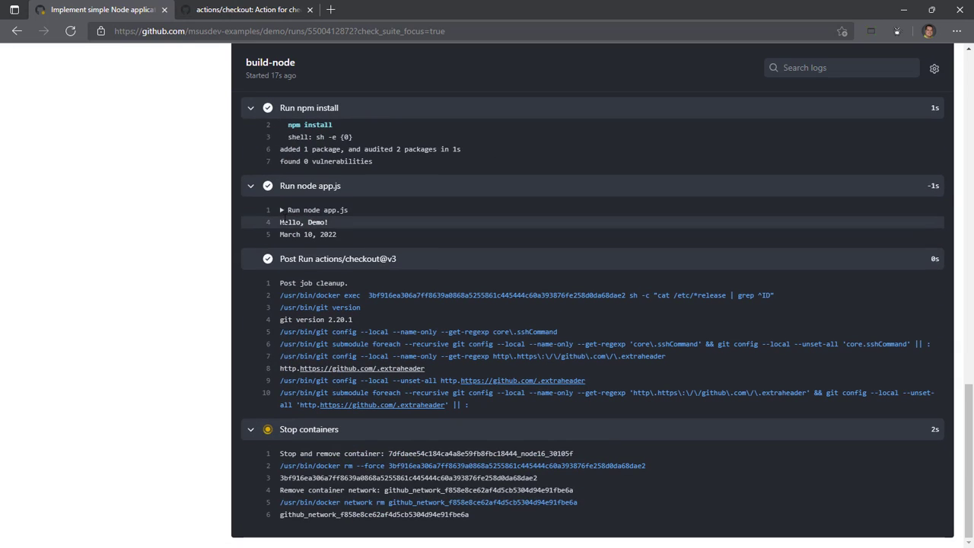
scroll("up", 3)
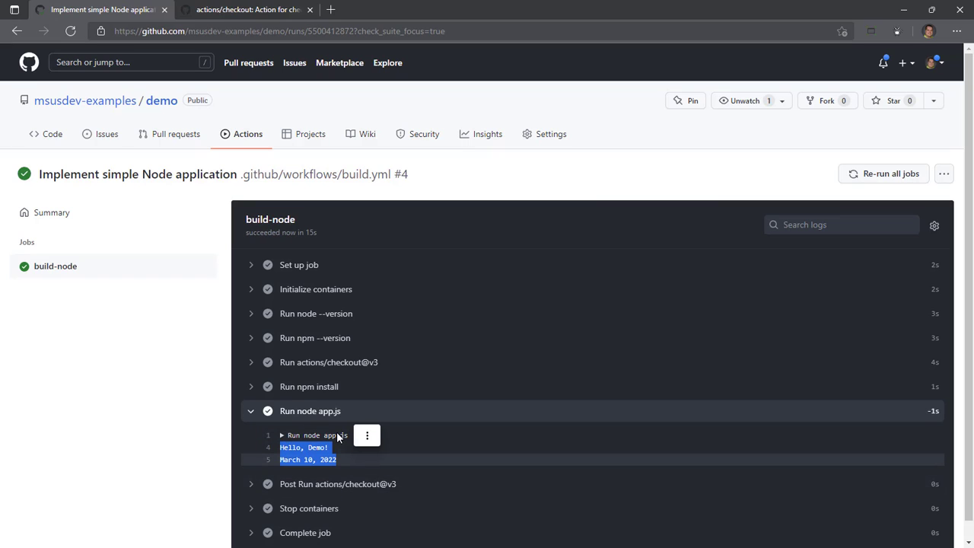
mouse_move(259, 484)
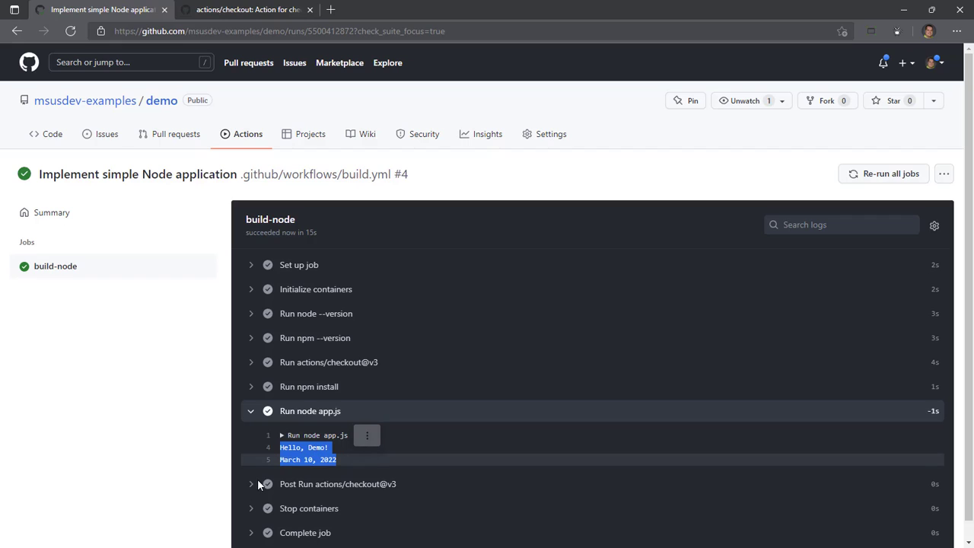